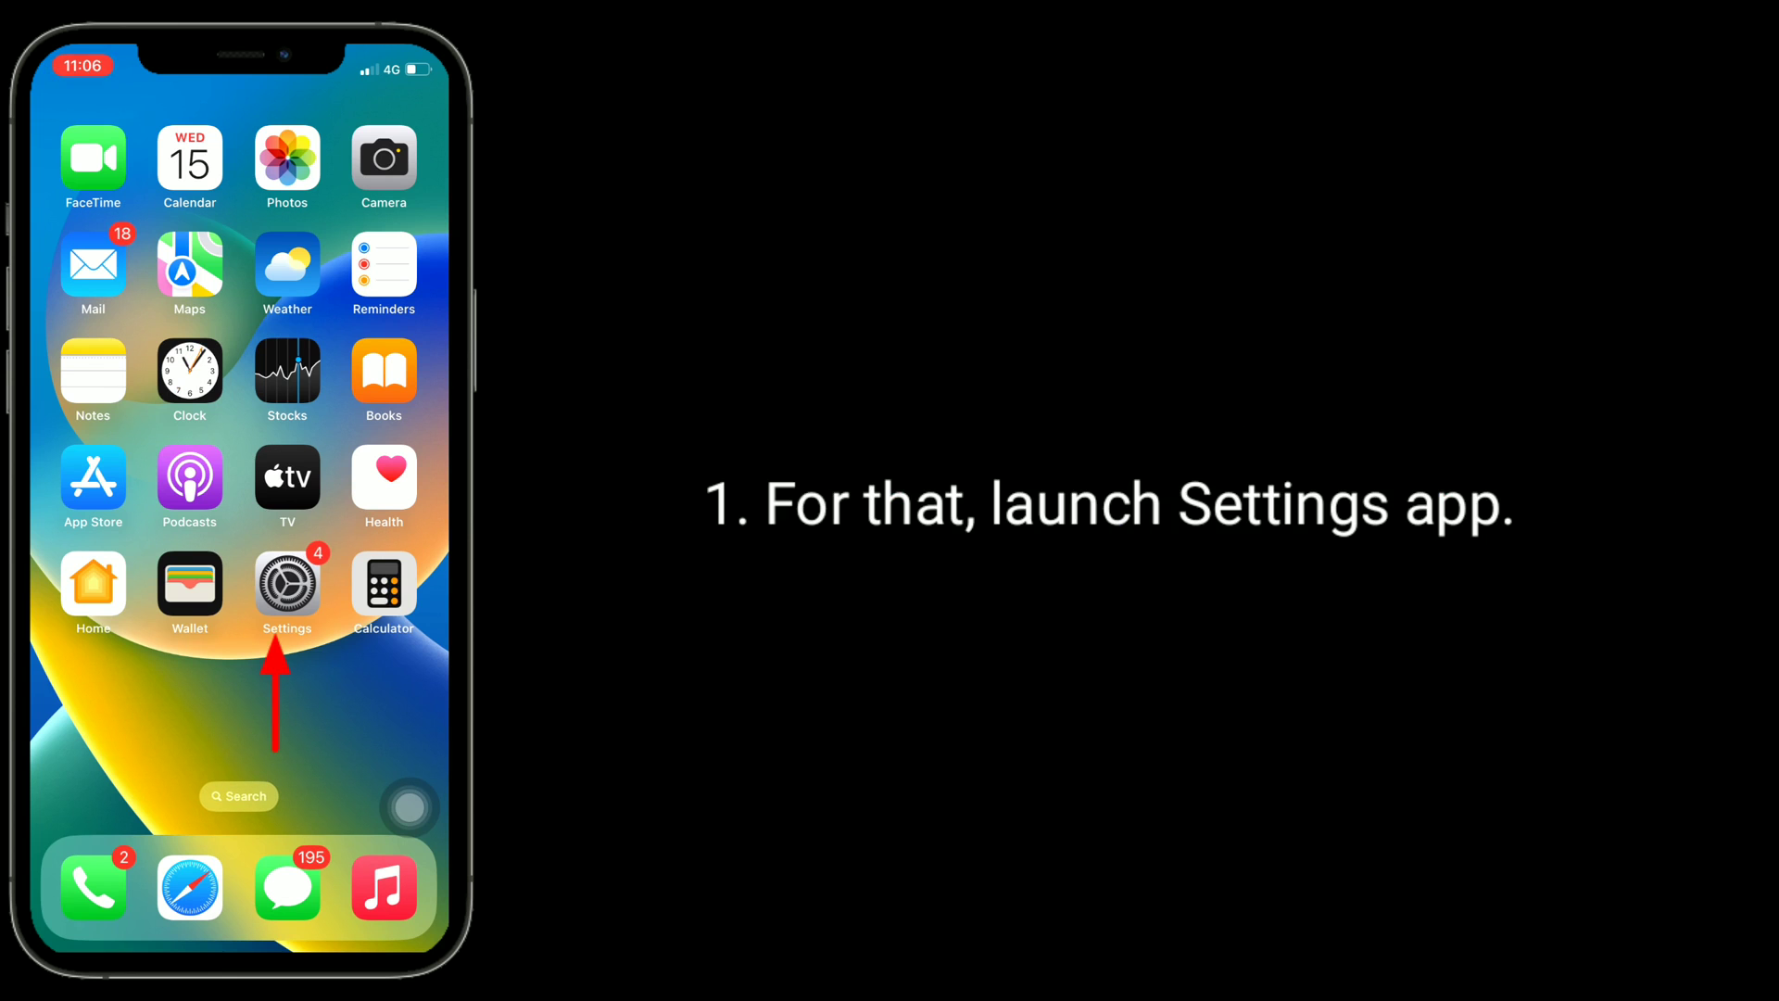
# - Reach the Shut Down option at the bottom of Settings > General
pyautogui.click(285, 584)
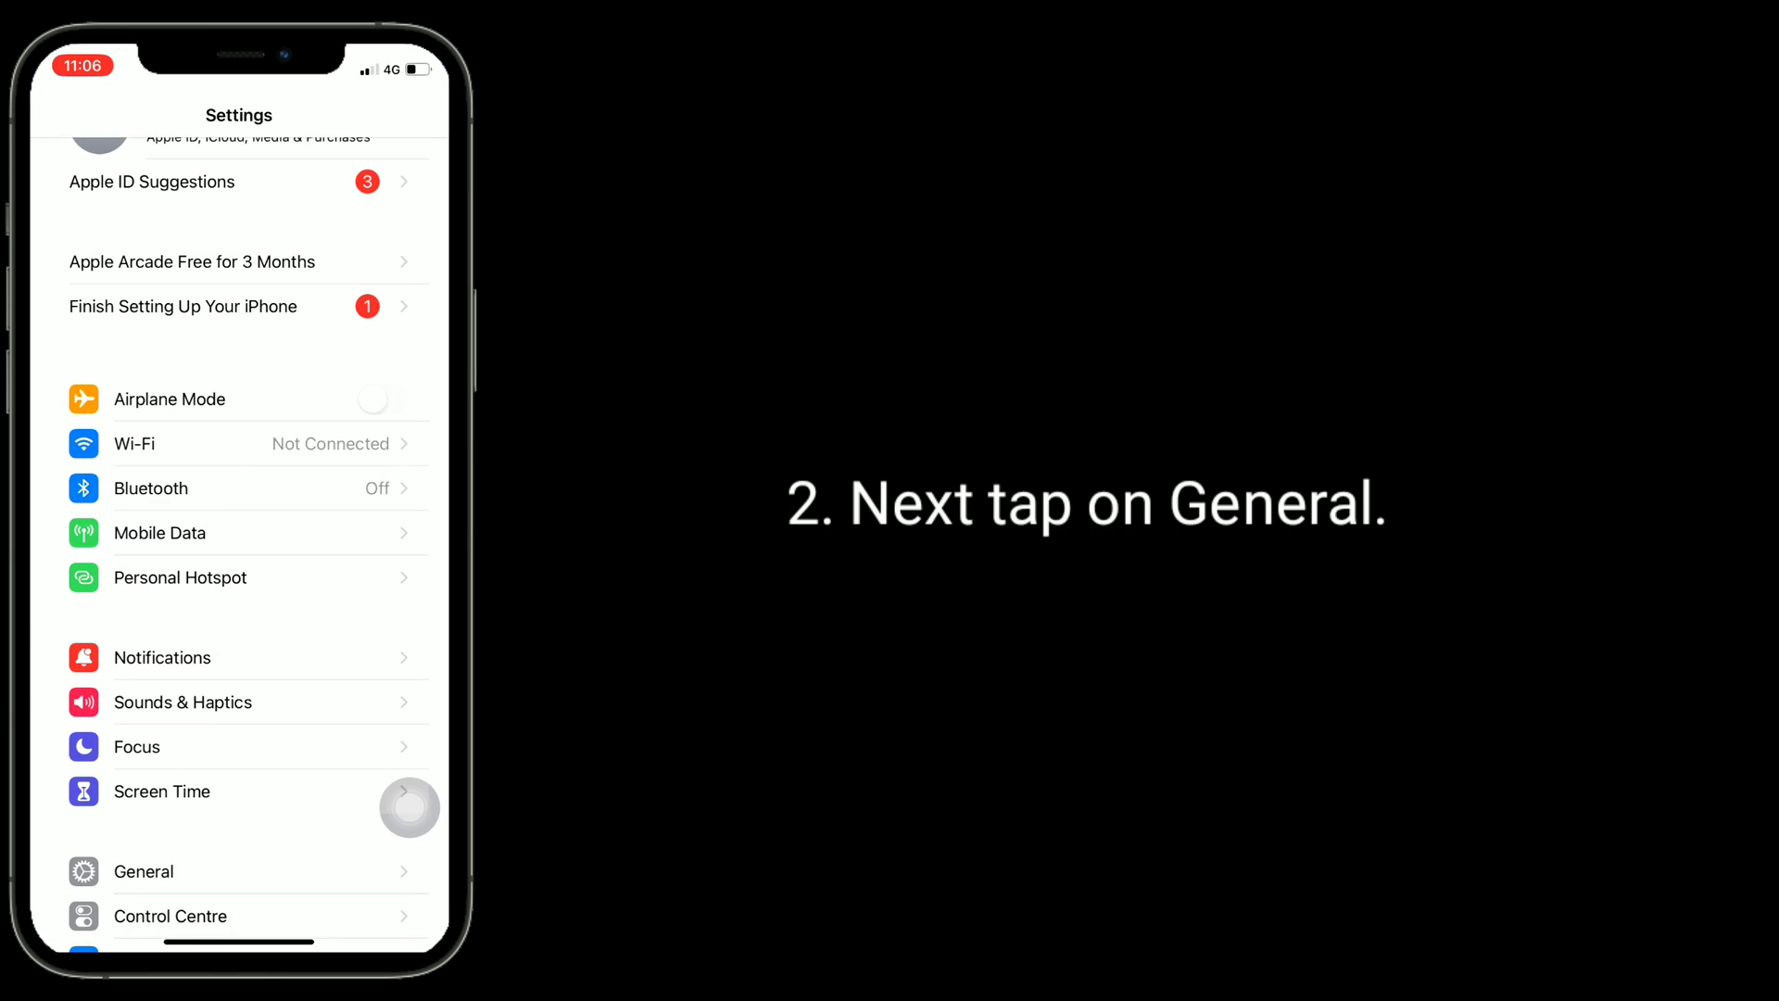
pyautogui.click(142, 871)
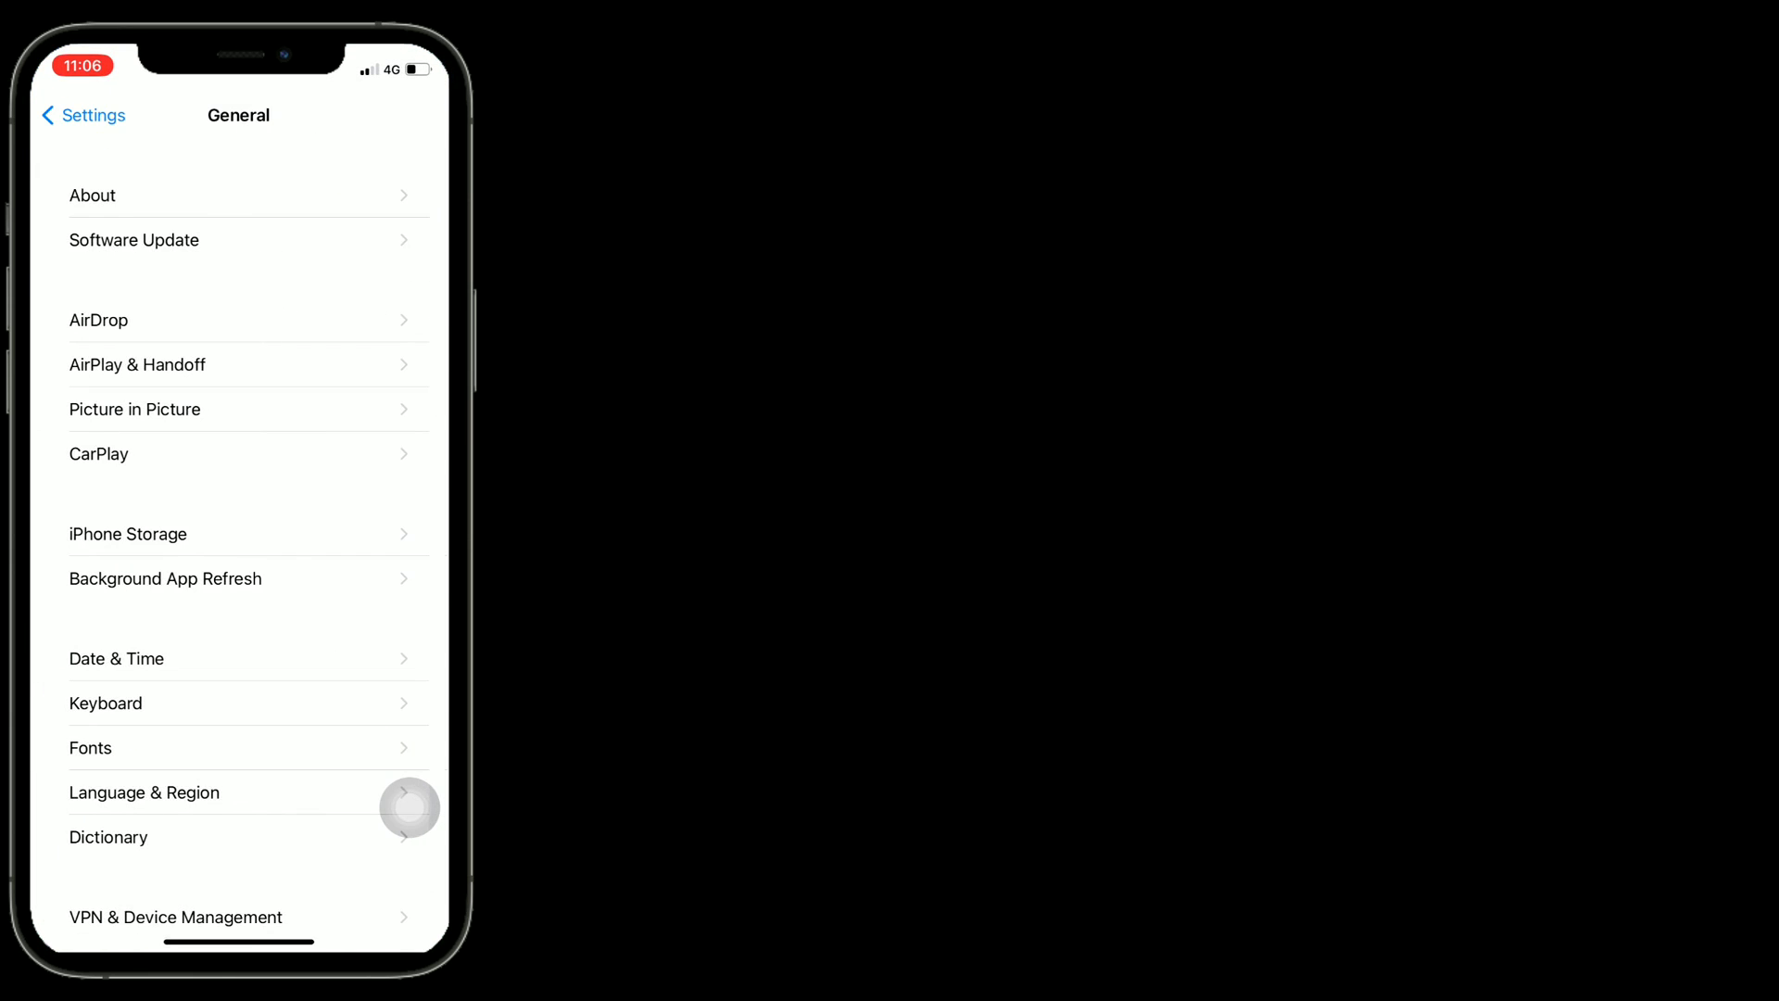
pyautogui.scroll(-3)
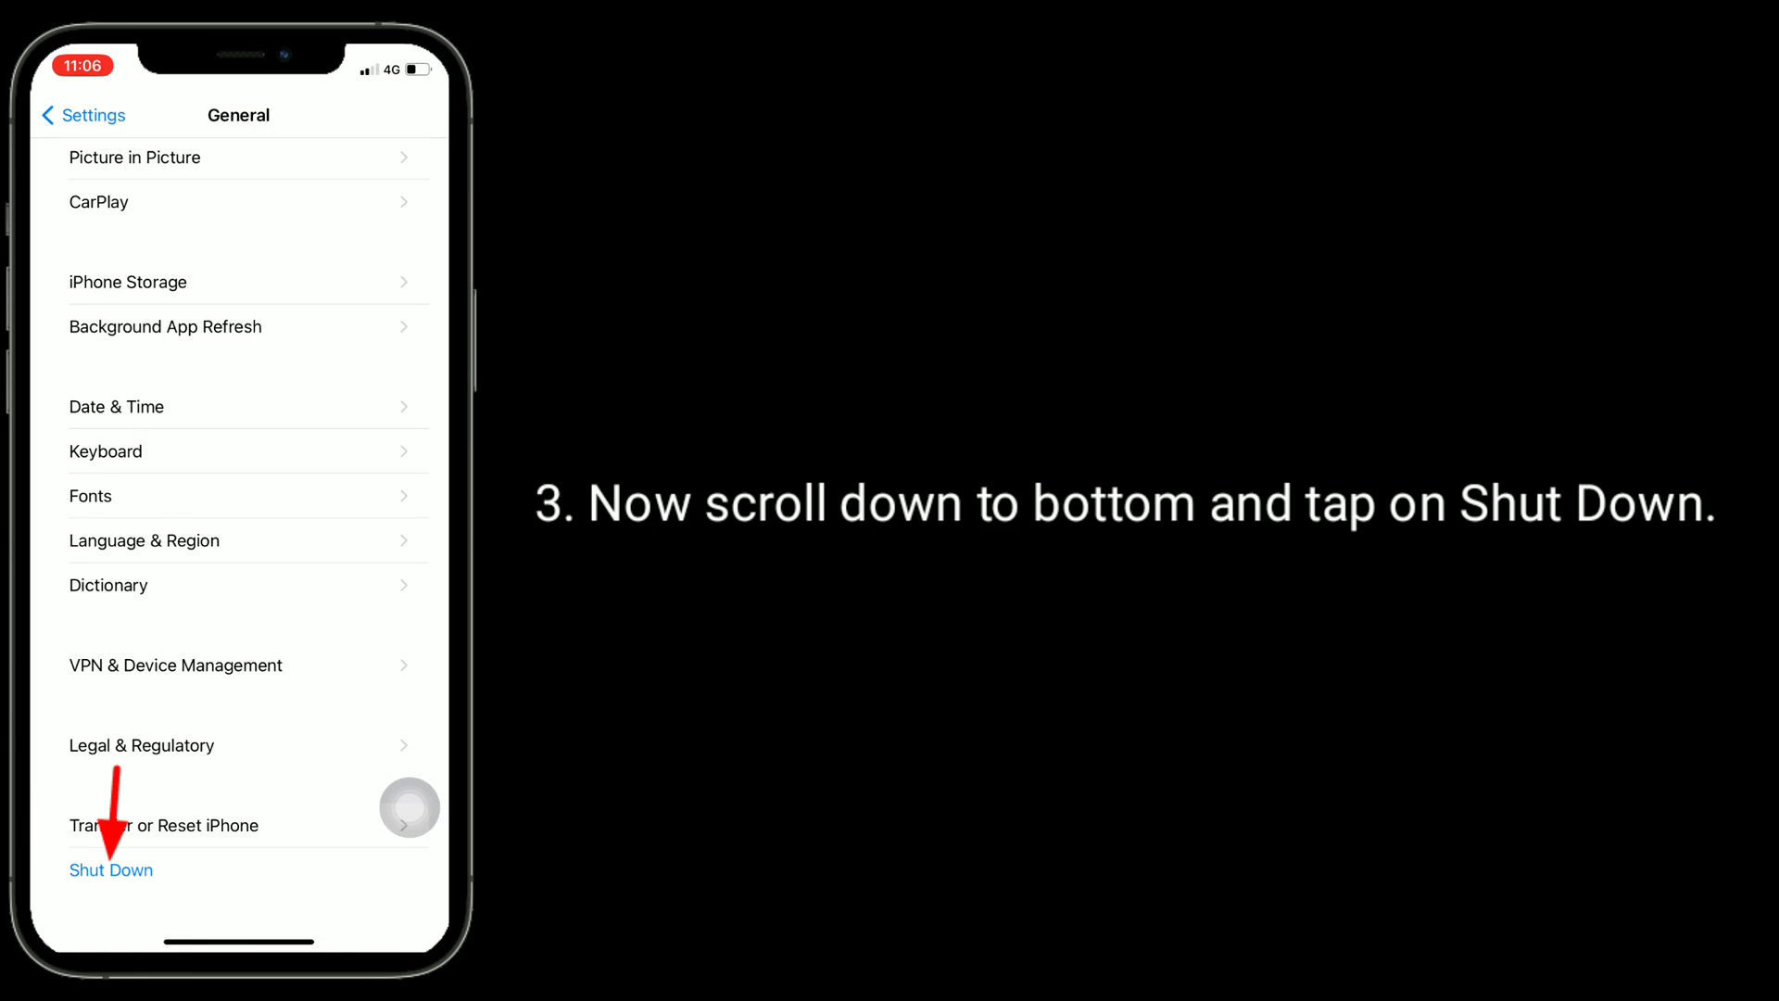
pyautogui.click(111, 869)
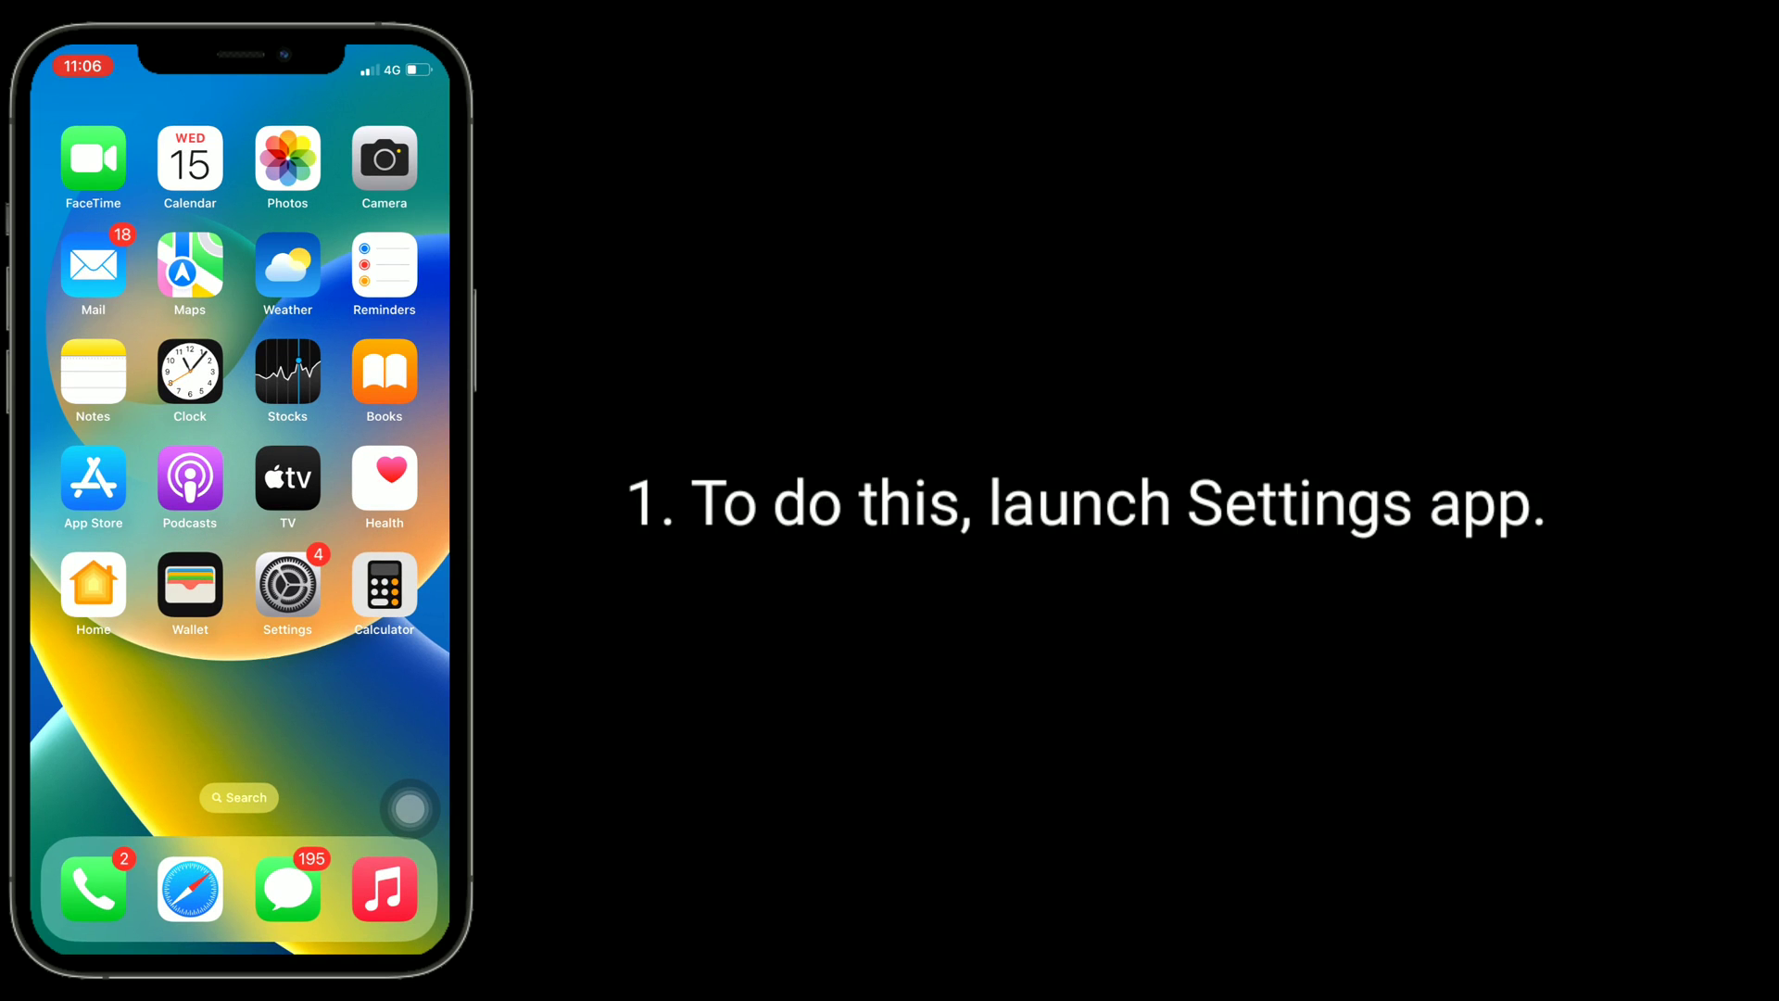
# - Check the Guided Access settings under Settings > Accessibility
pyautogui.click(288, 588)
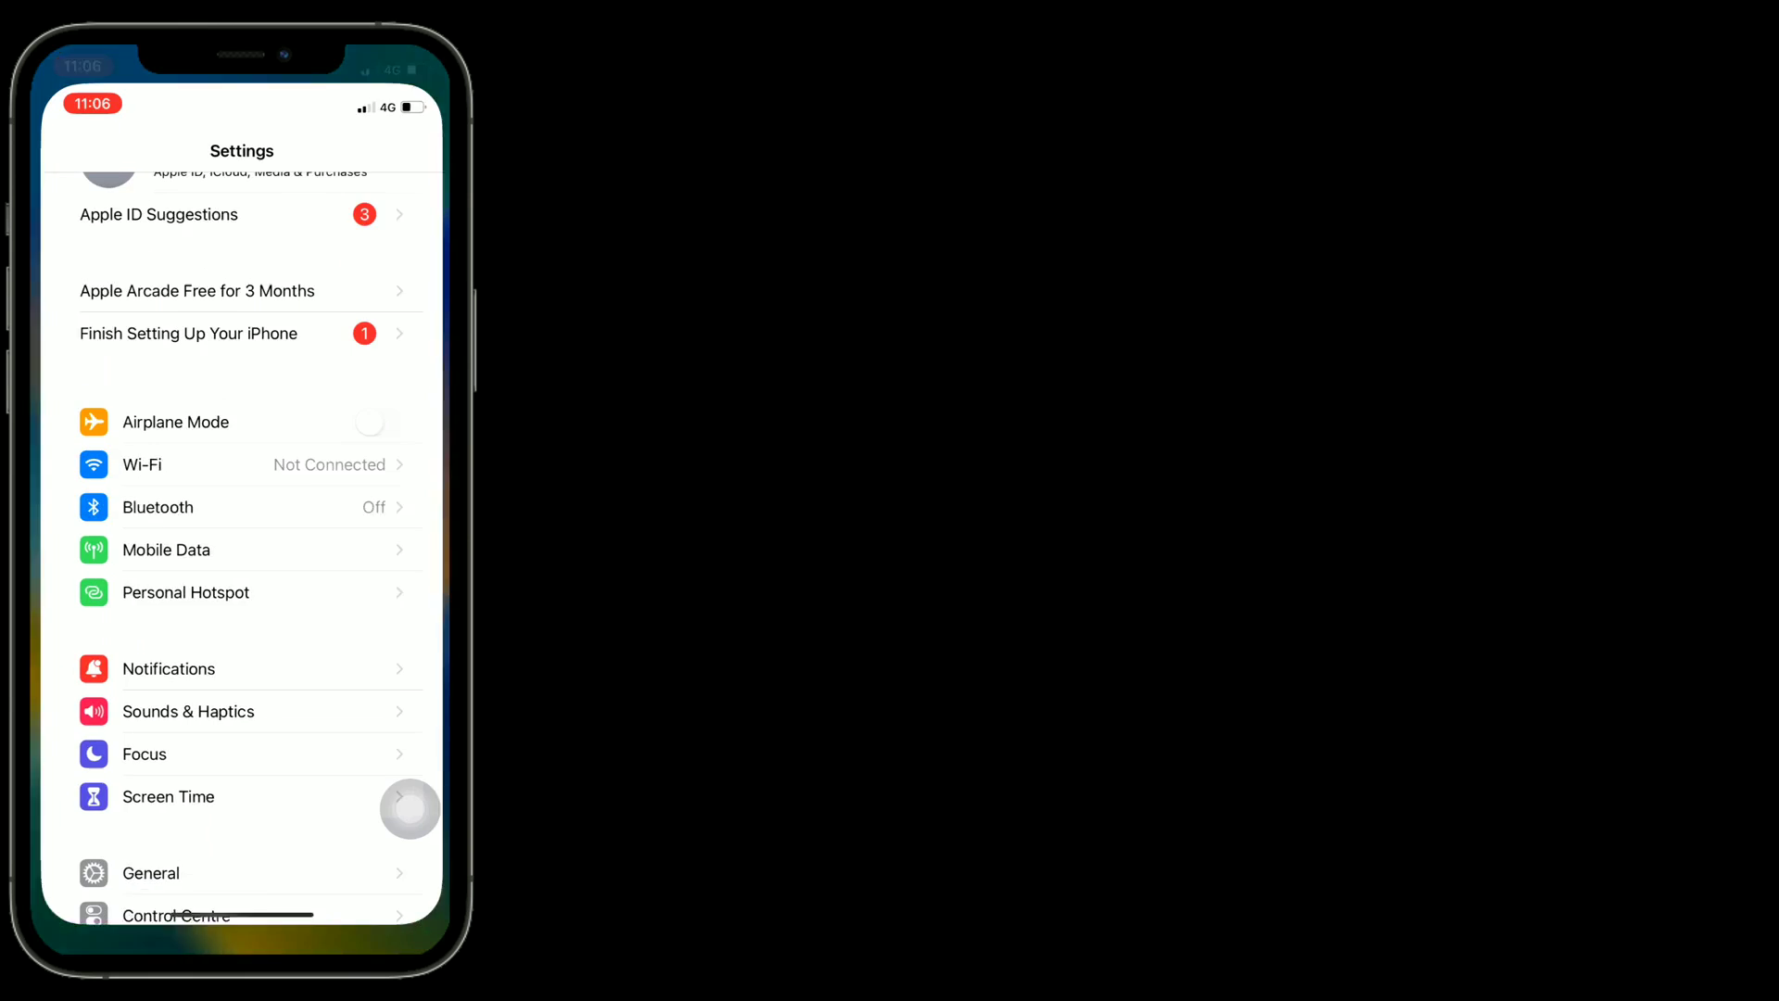
pyautogui.scroll(3)
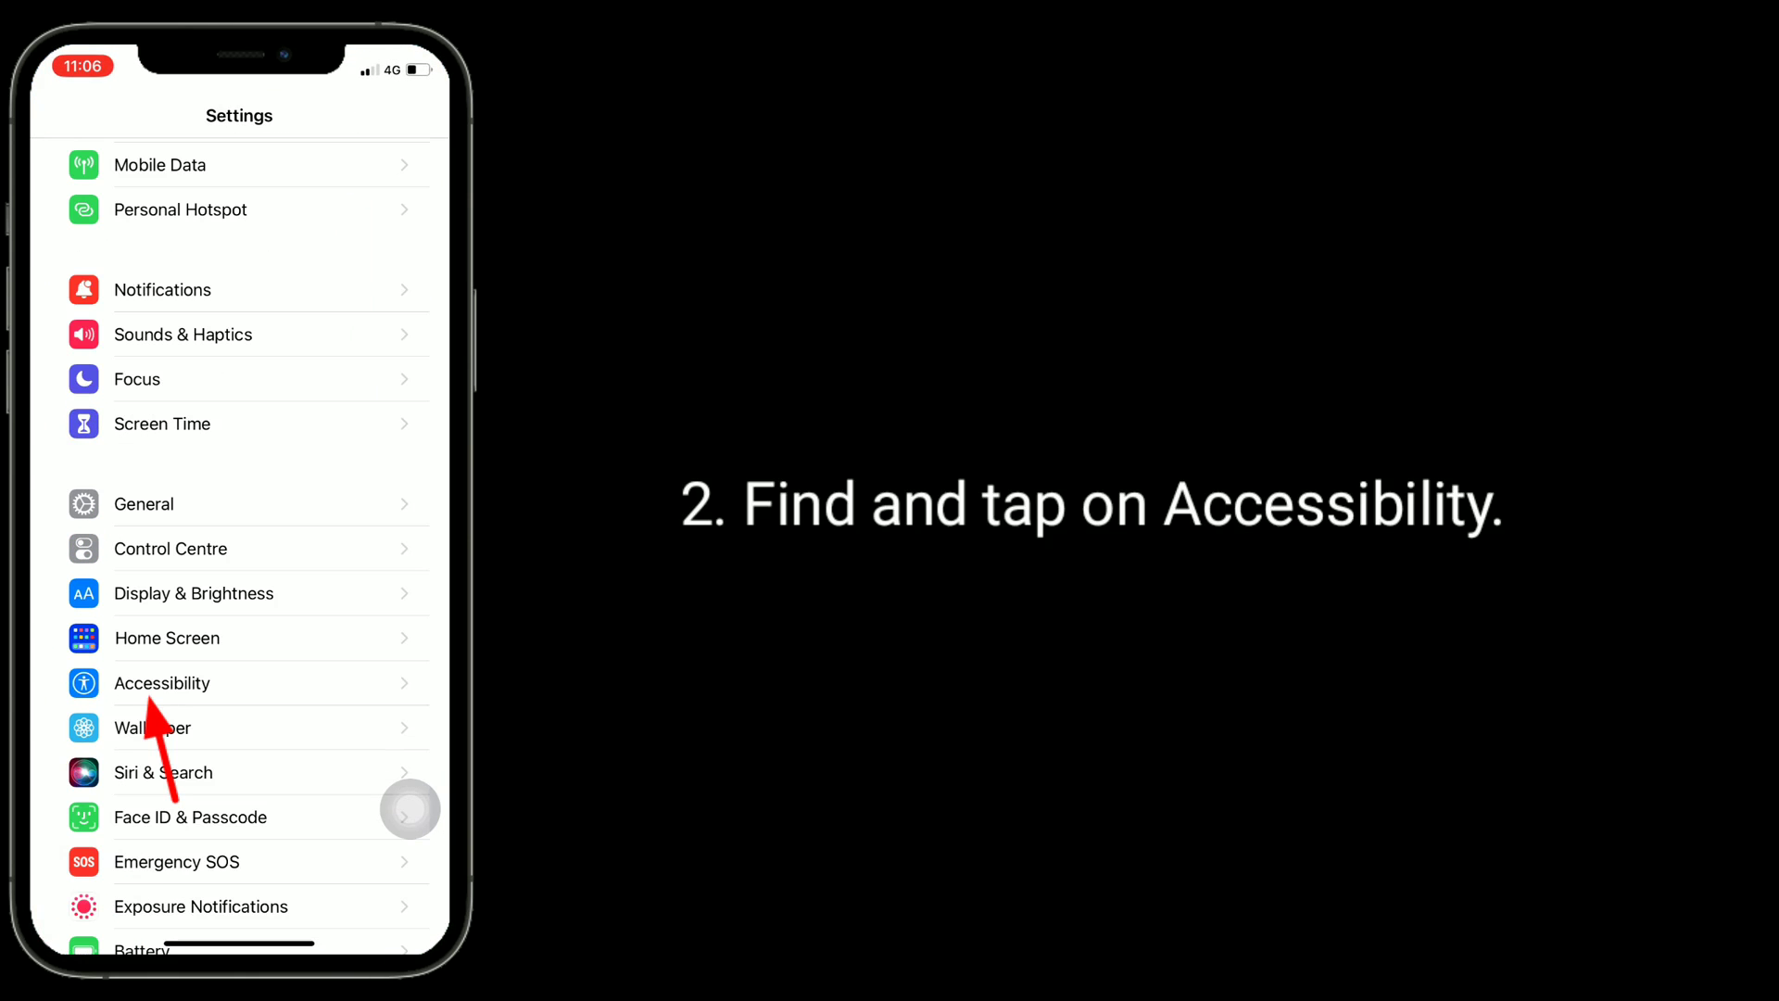
pyautogui.click(161, 682)
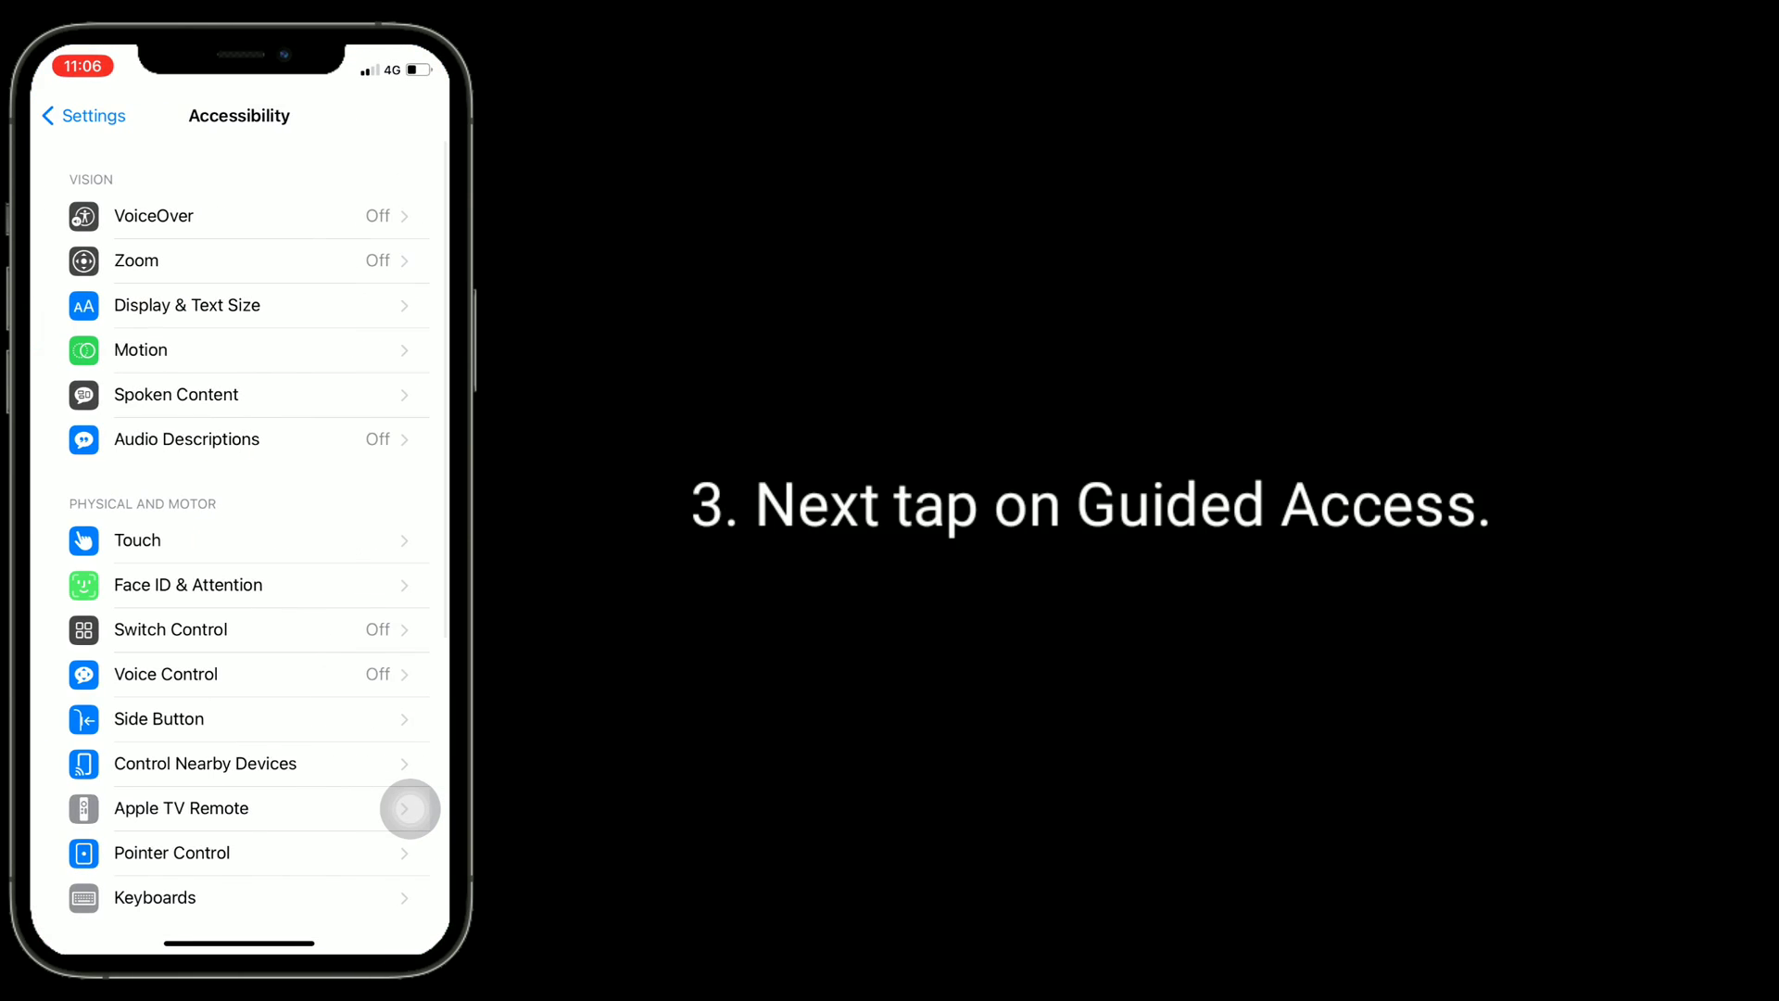
pyautogui.scroll(-3)
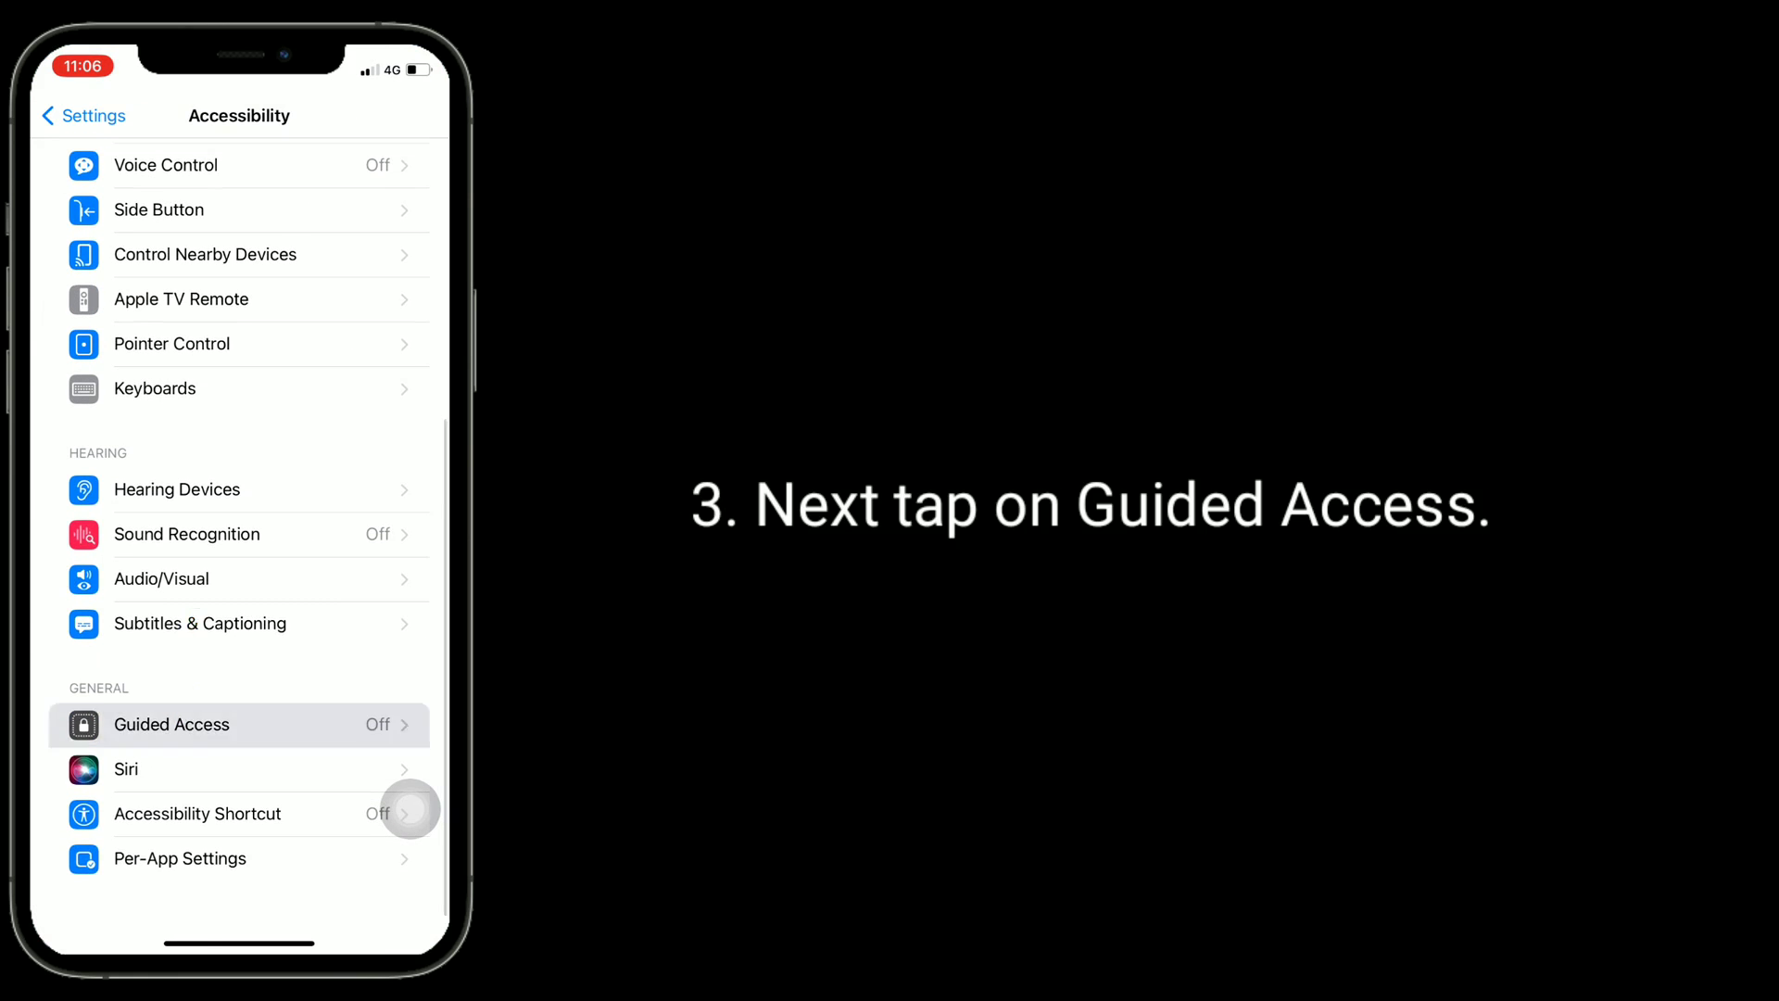
pyautogui.click(239, 724)
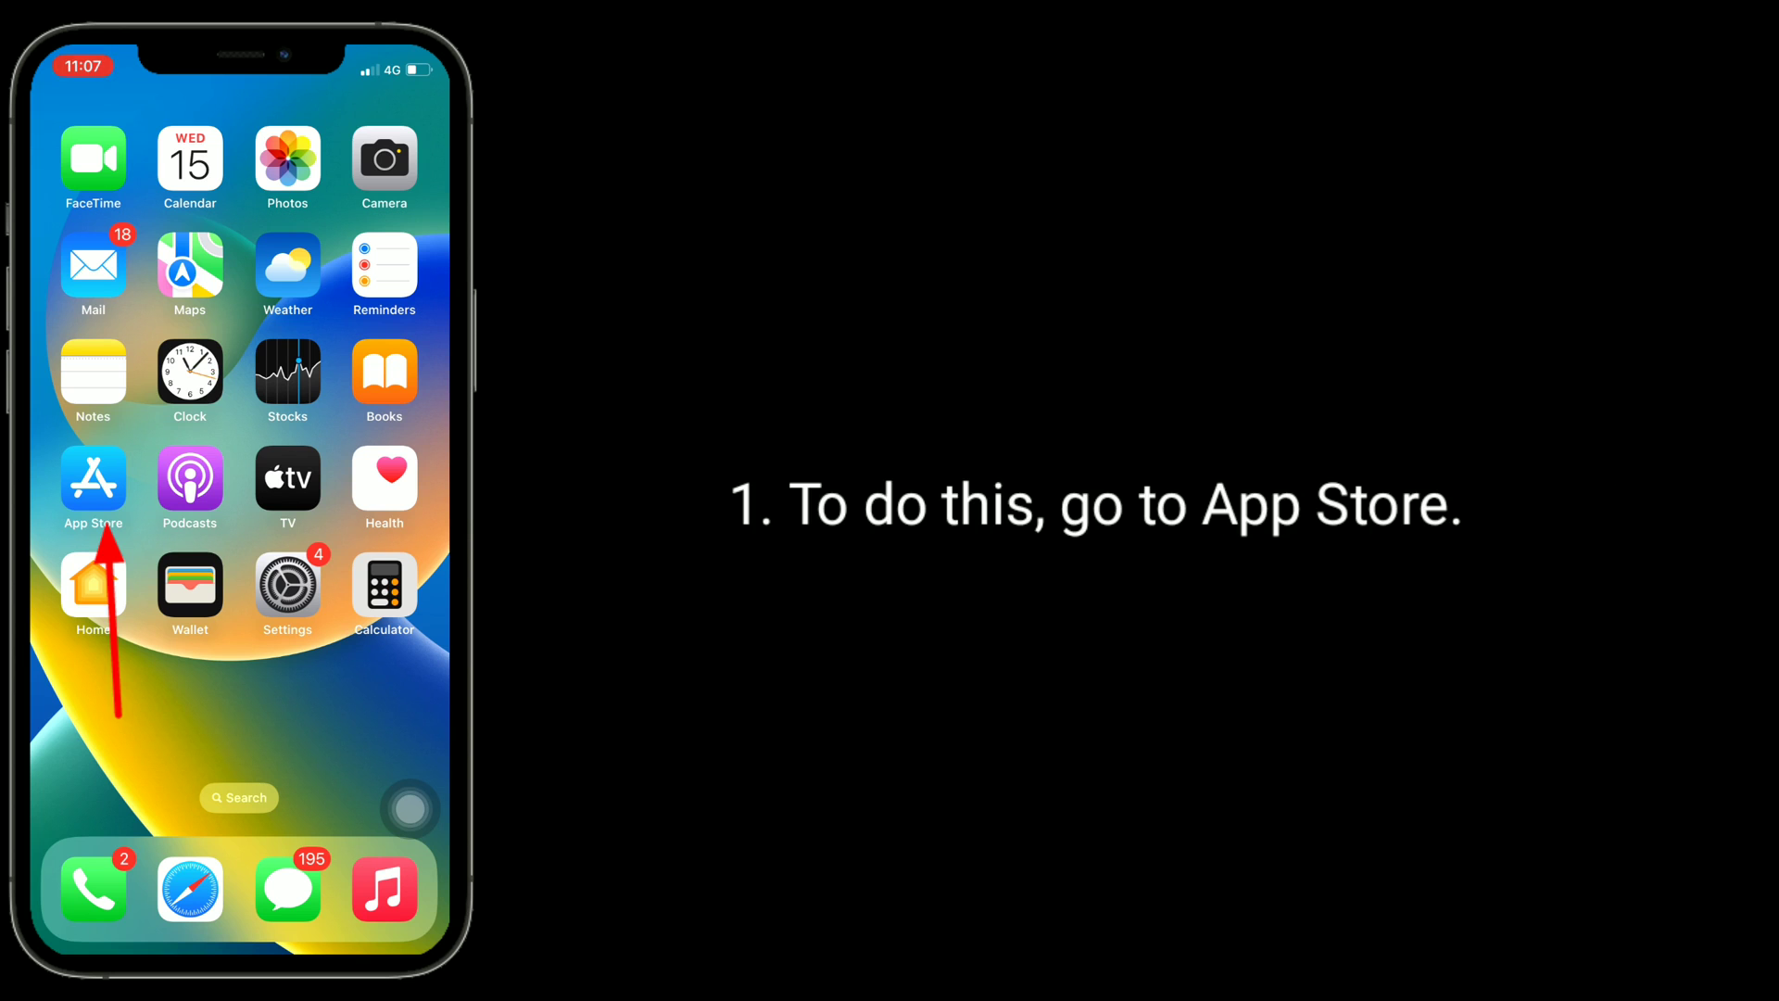
# - Launch the App Store and view its account profile page
pyautogui.click(93, 478)
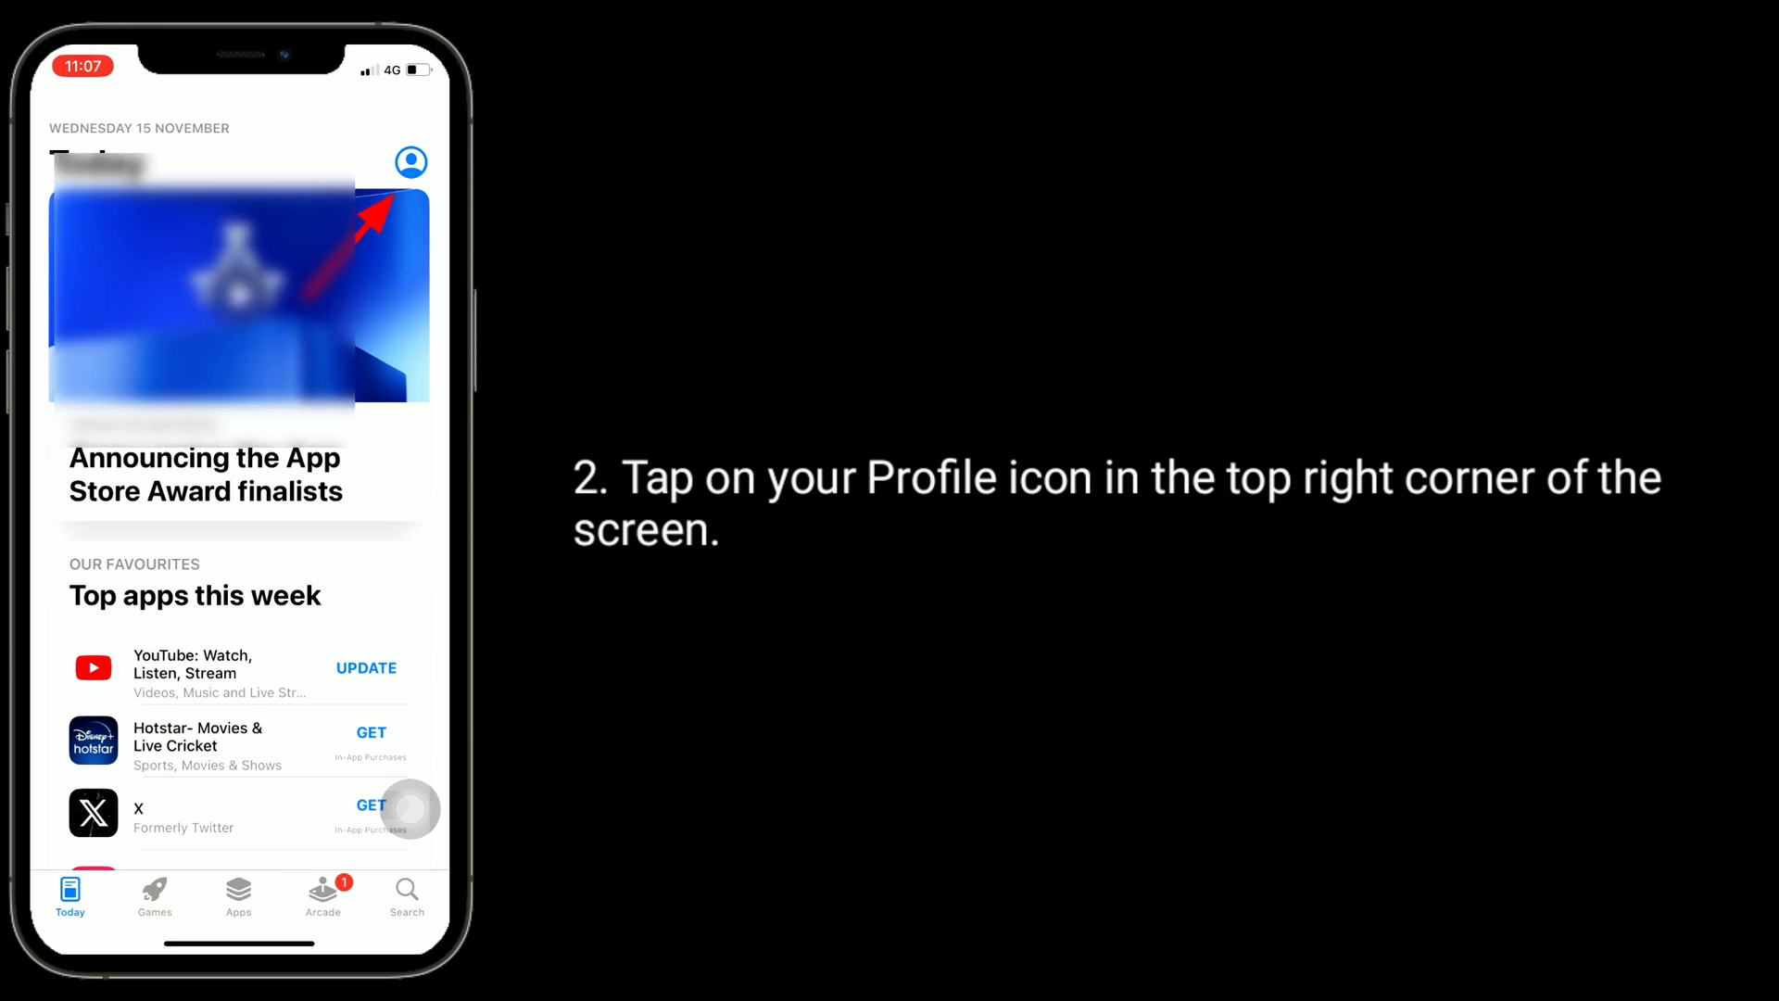
pyautogui.click(411, 162)
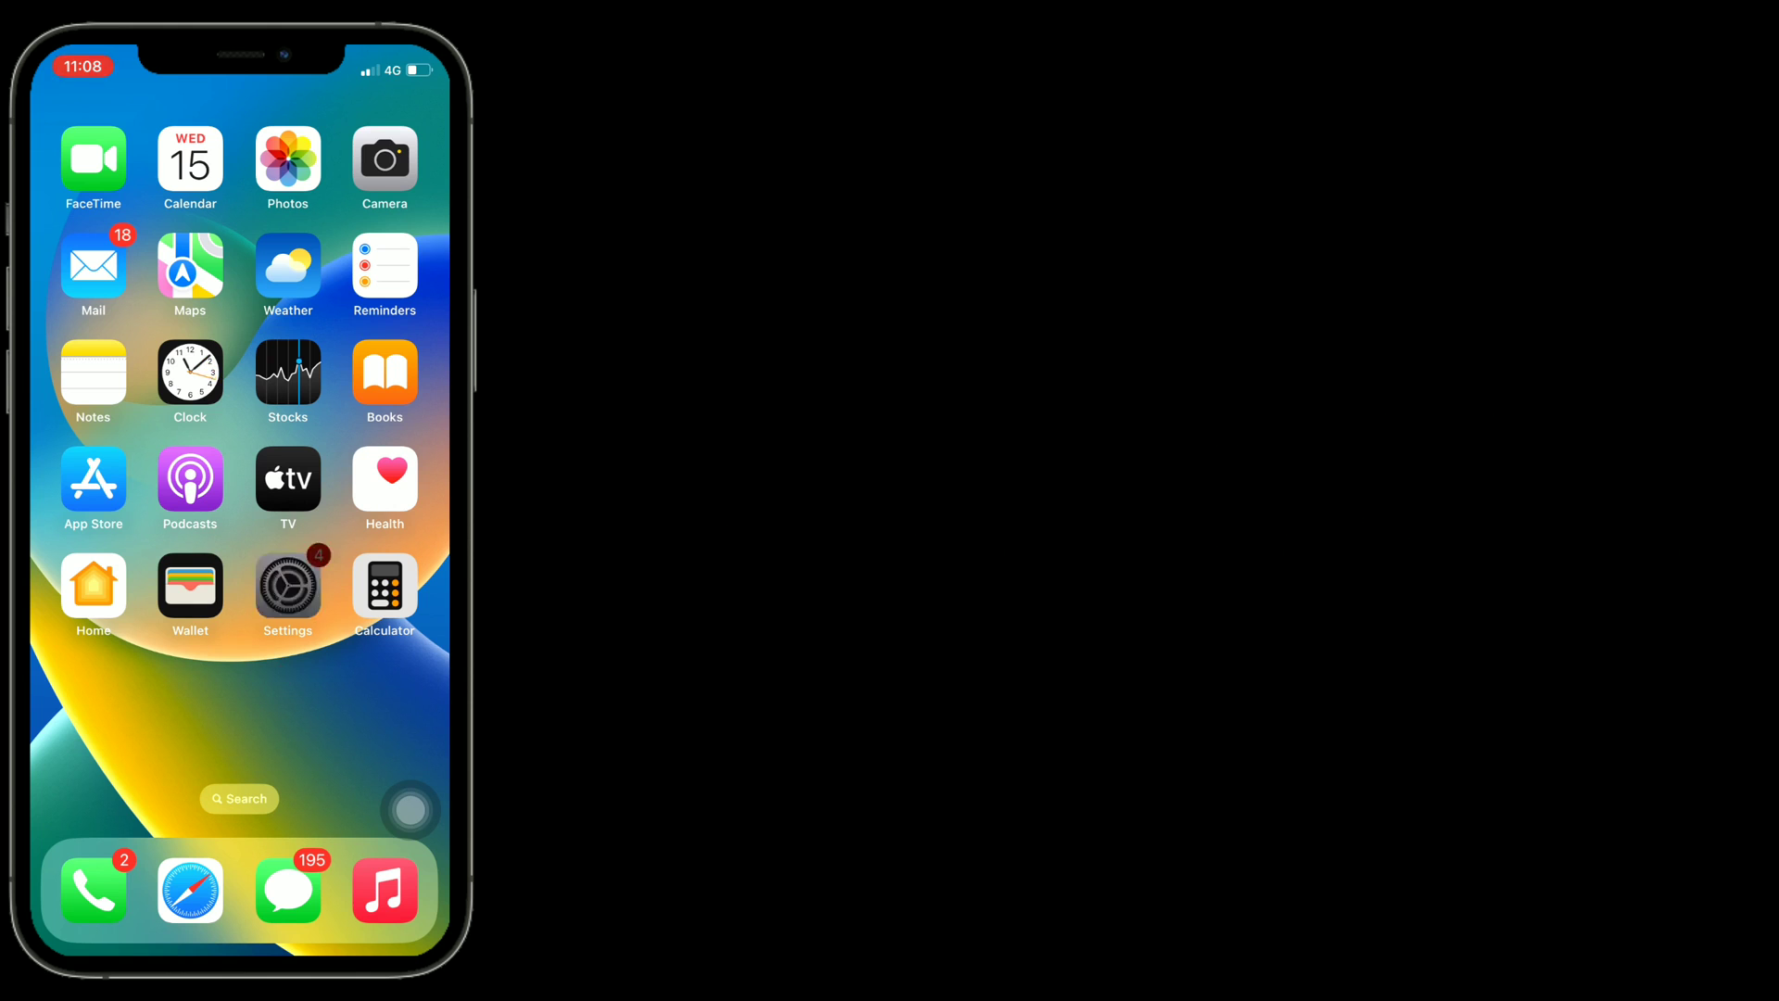
# - Reset All Settings via General > Transfer or Reset iPhone, entering the passcode and confirming
pyautogui.click(287, 592)
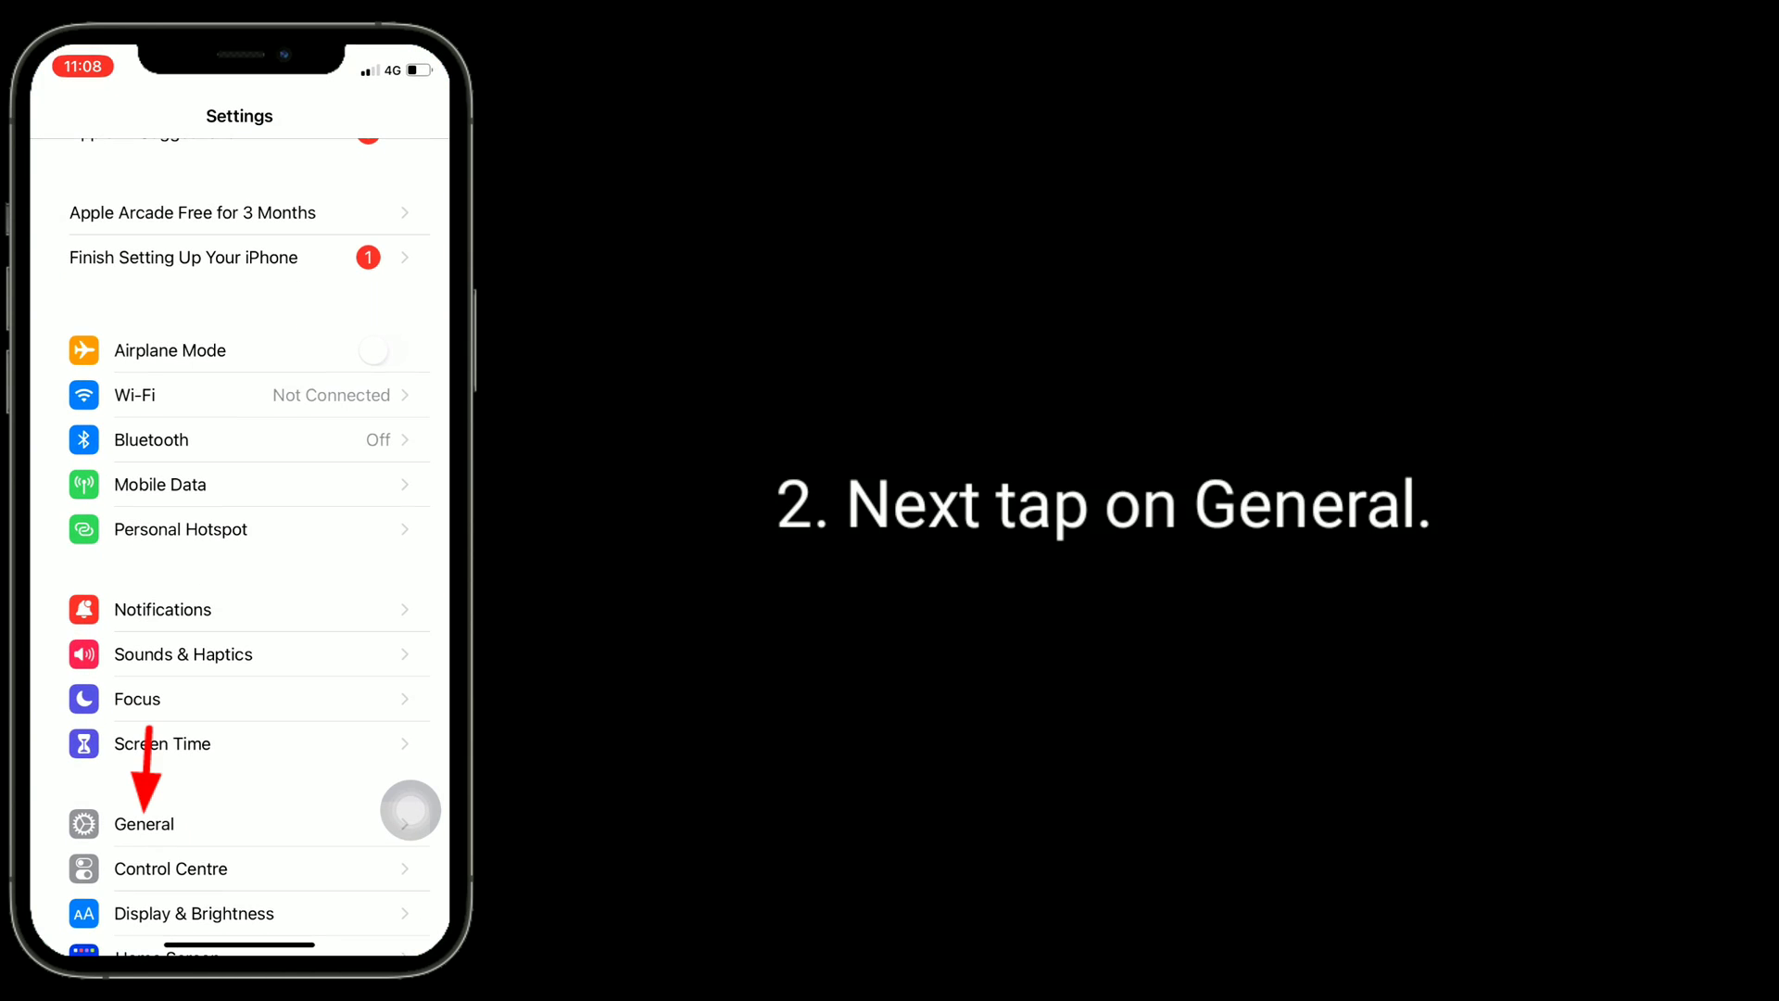
pyautogui.click(144, 823)
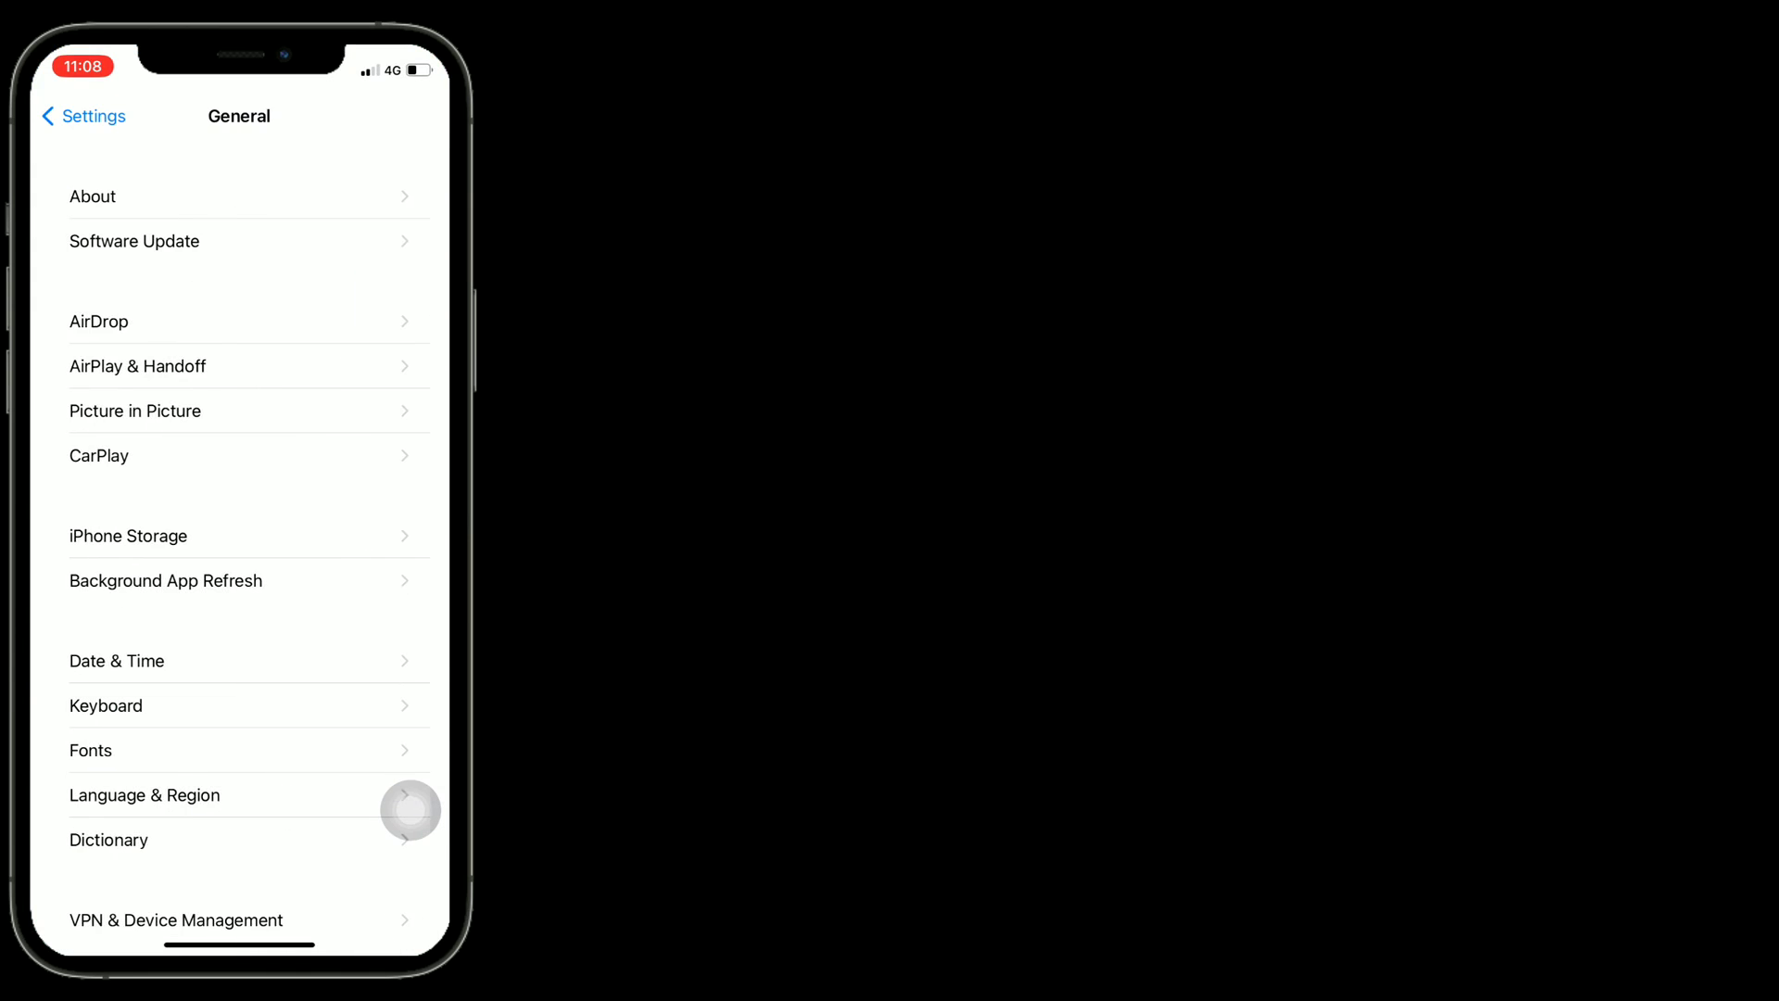
pyautogui.scroll(-3)
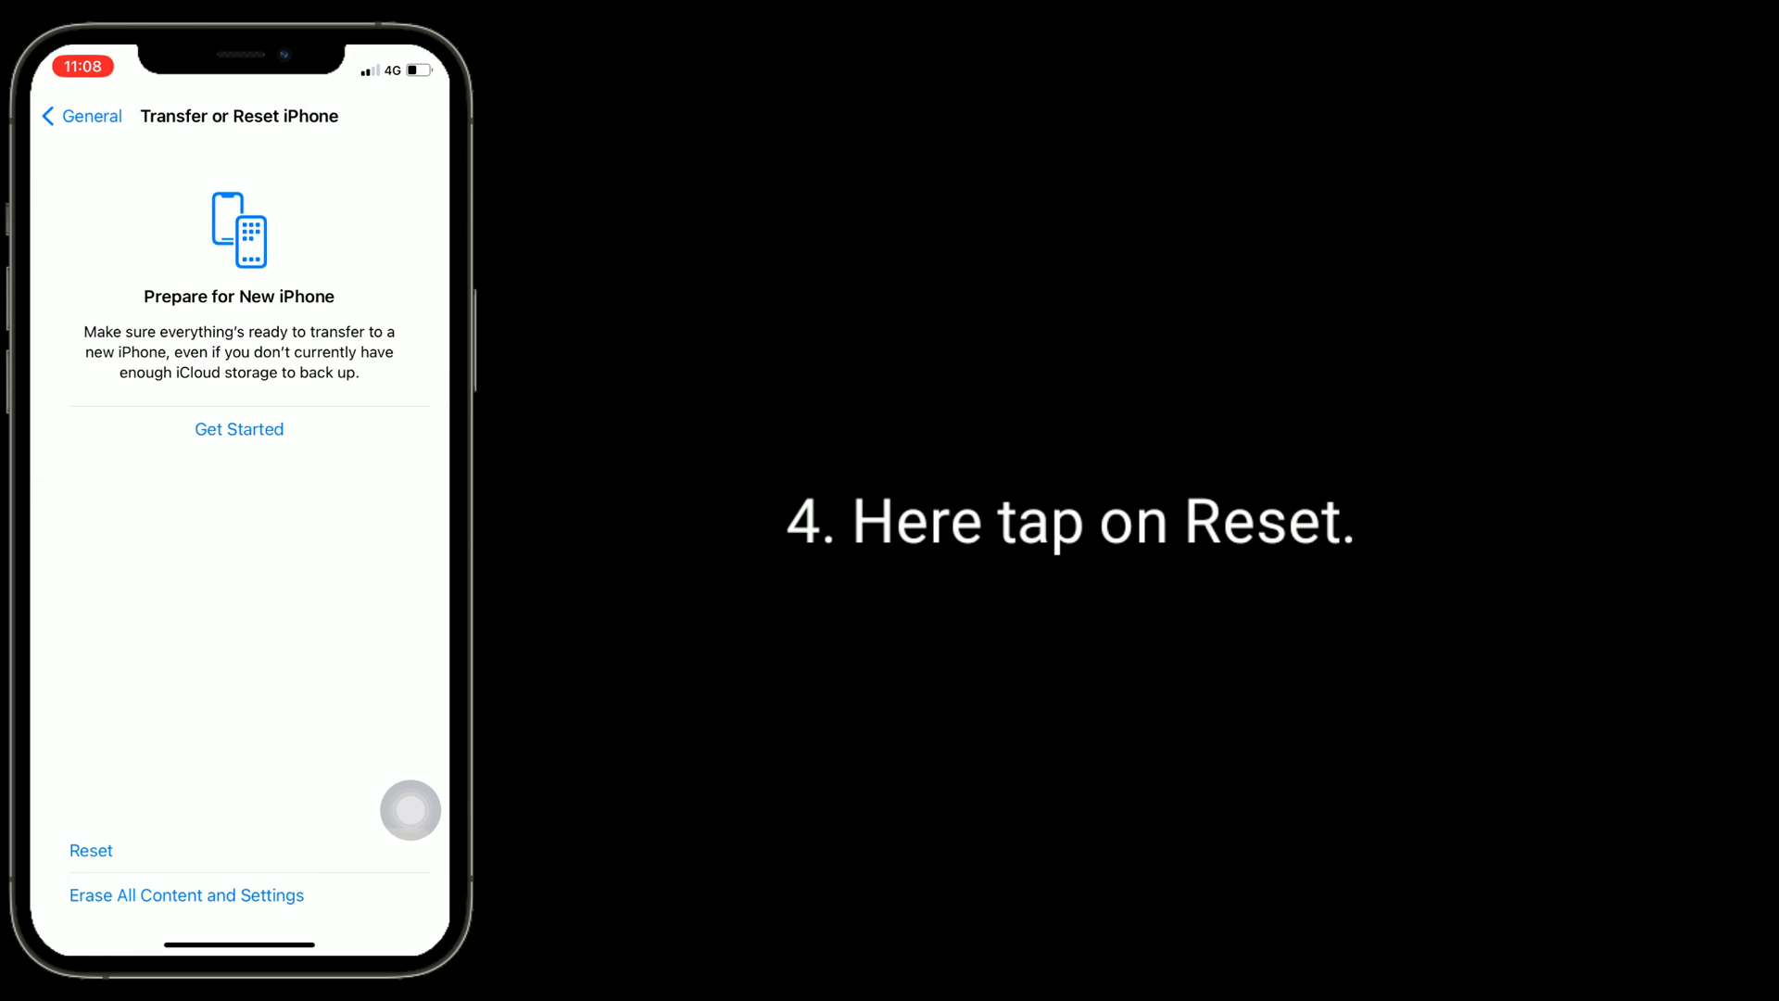
pyautogui.click(89, 851)
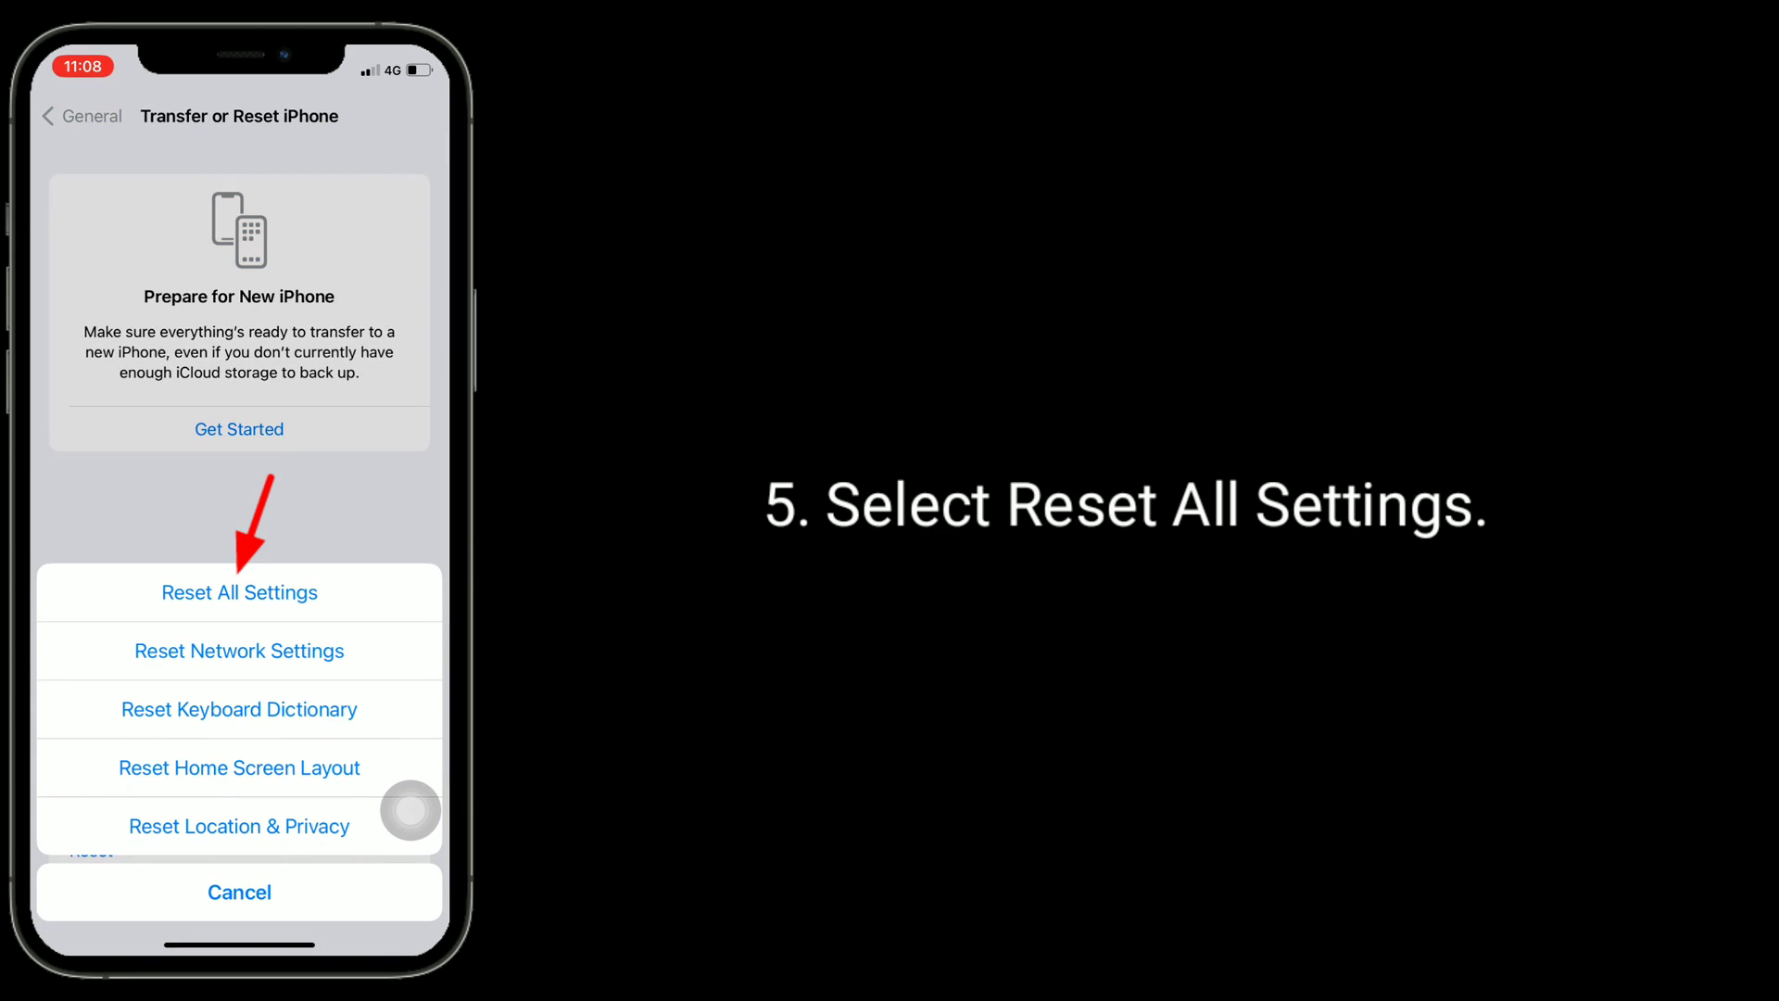
pyautogui.click(239, 892)
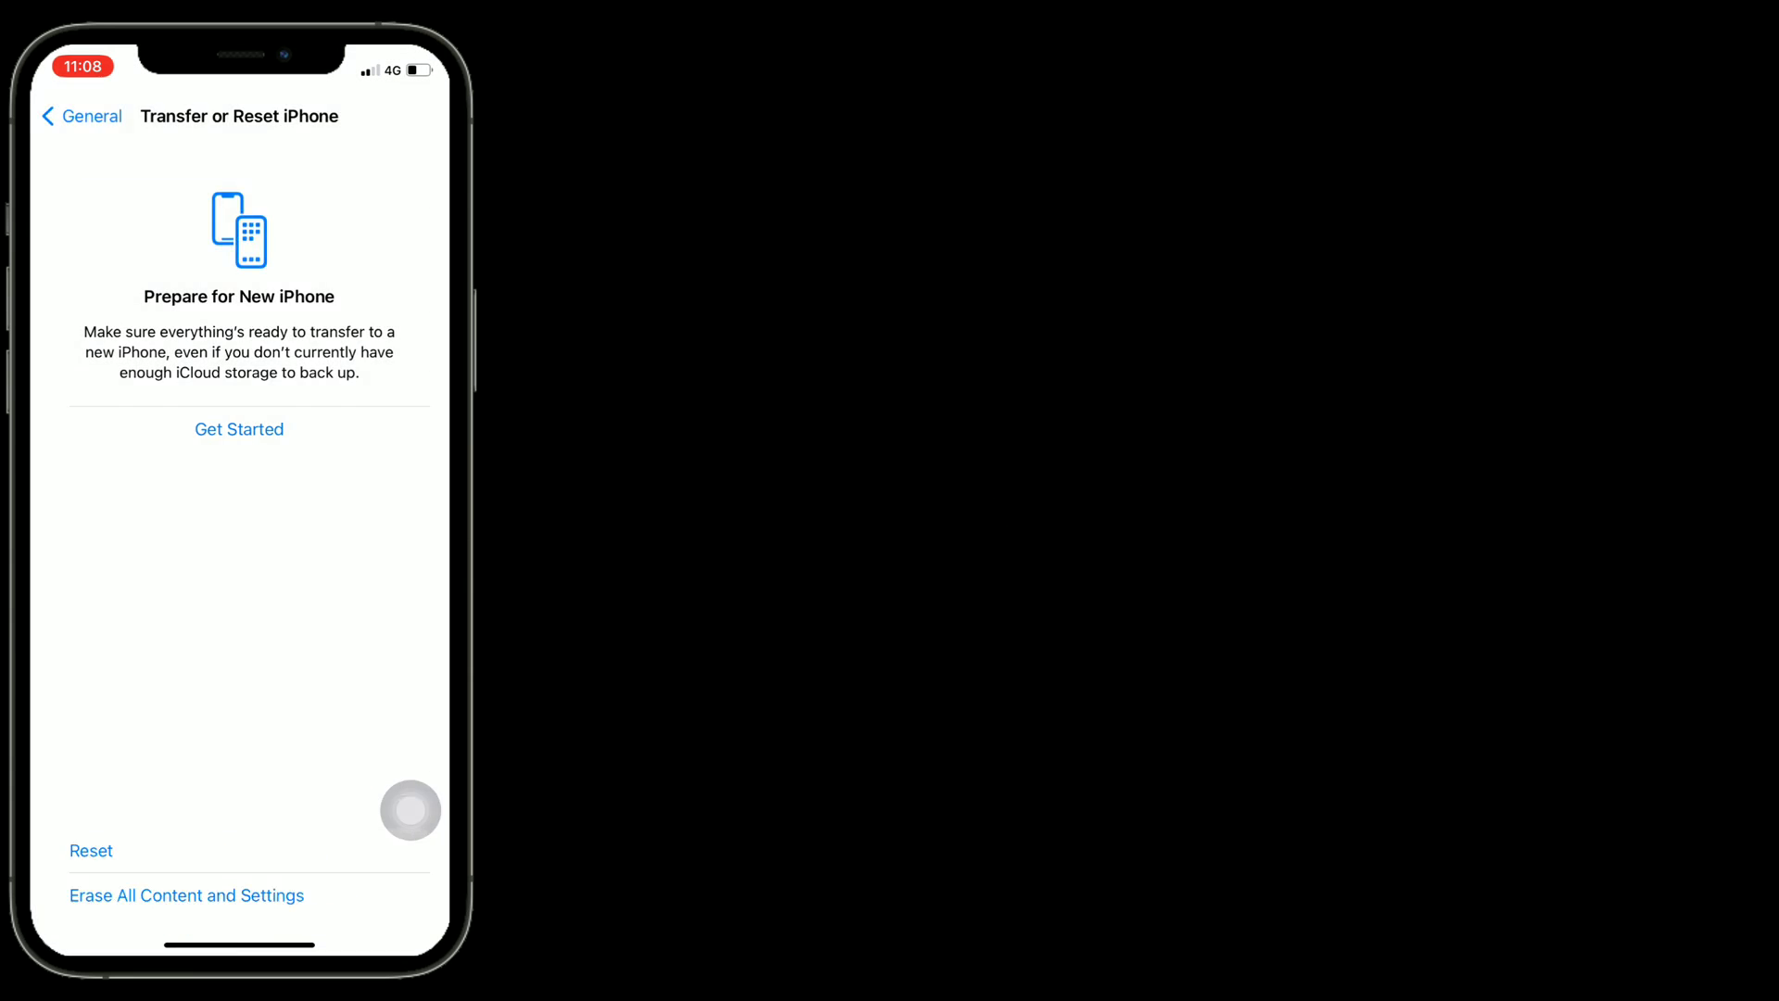
pyautogui.click(185, 895)
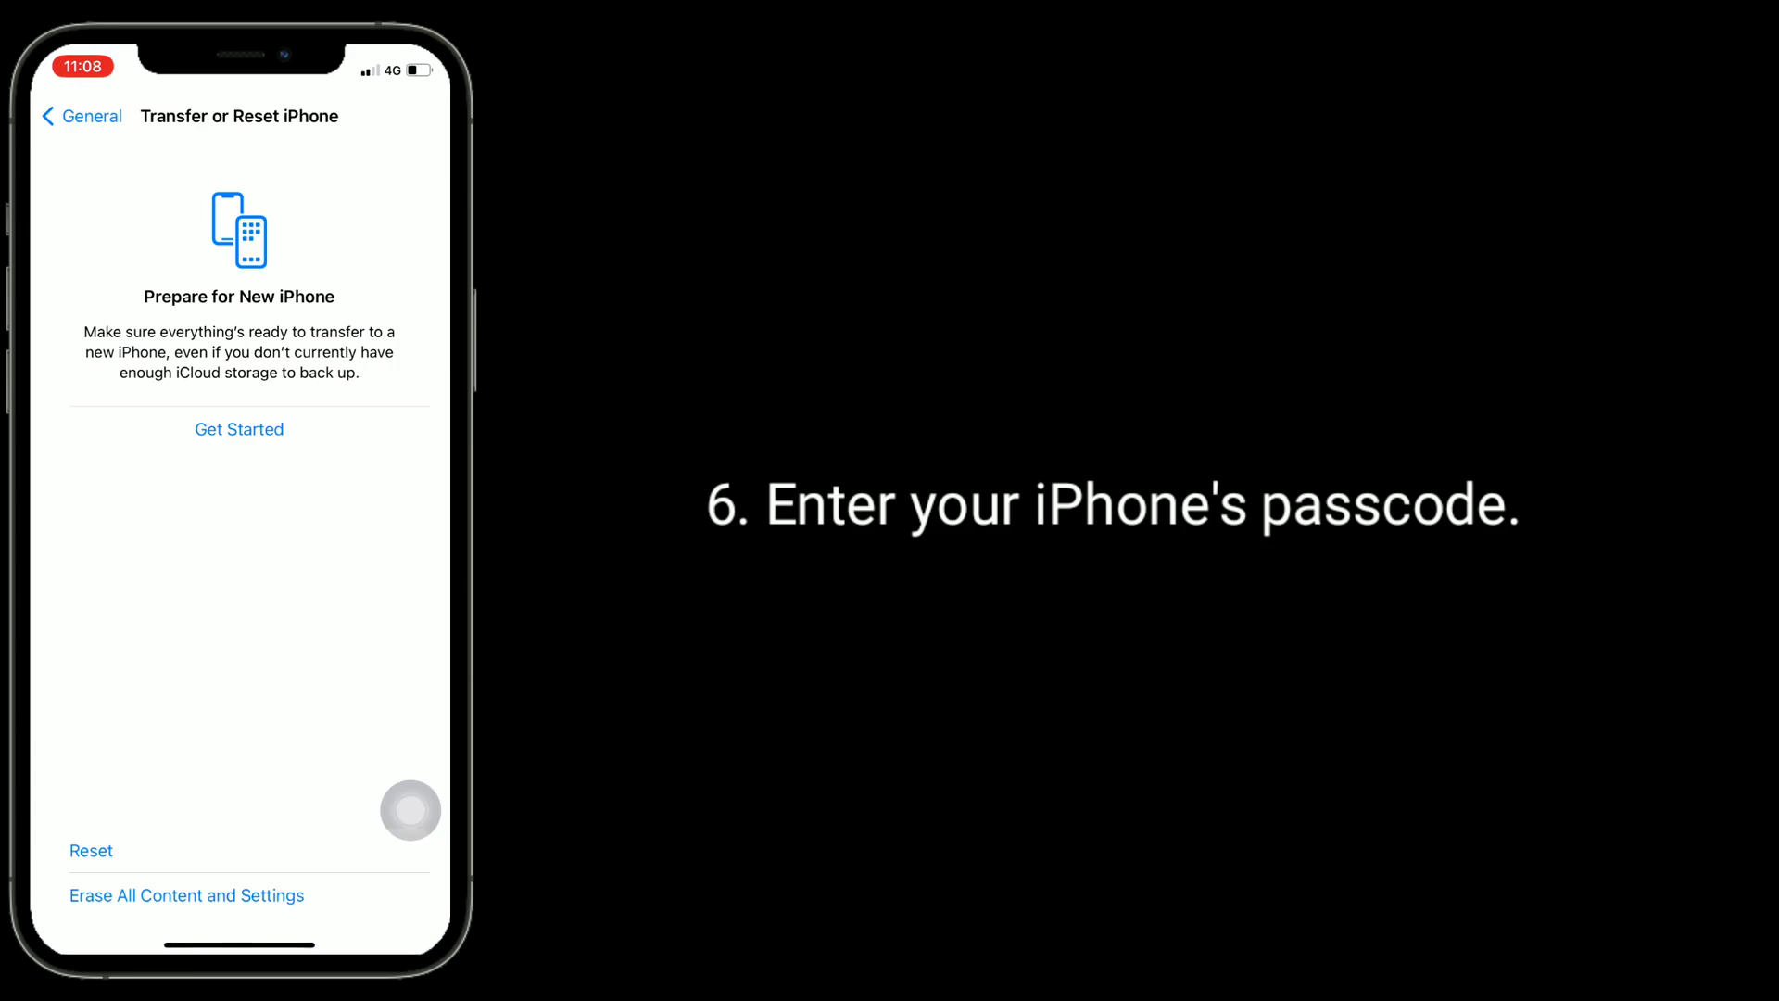
pyautogui.click(89, 851)
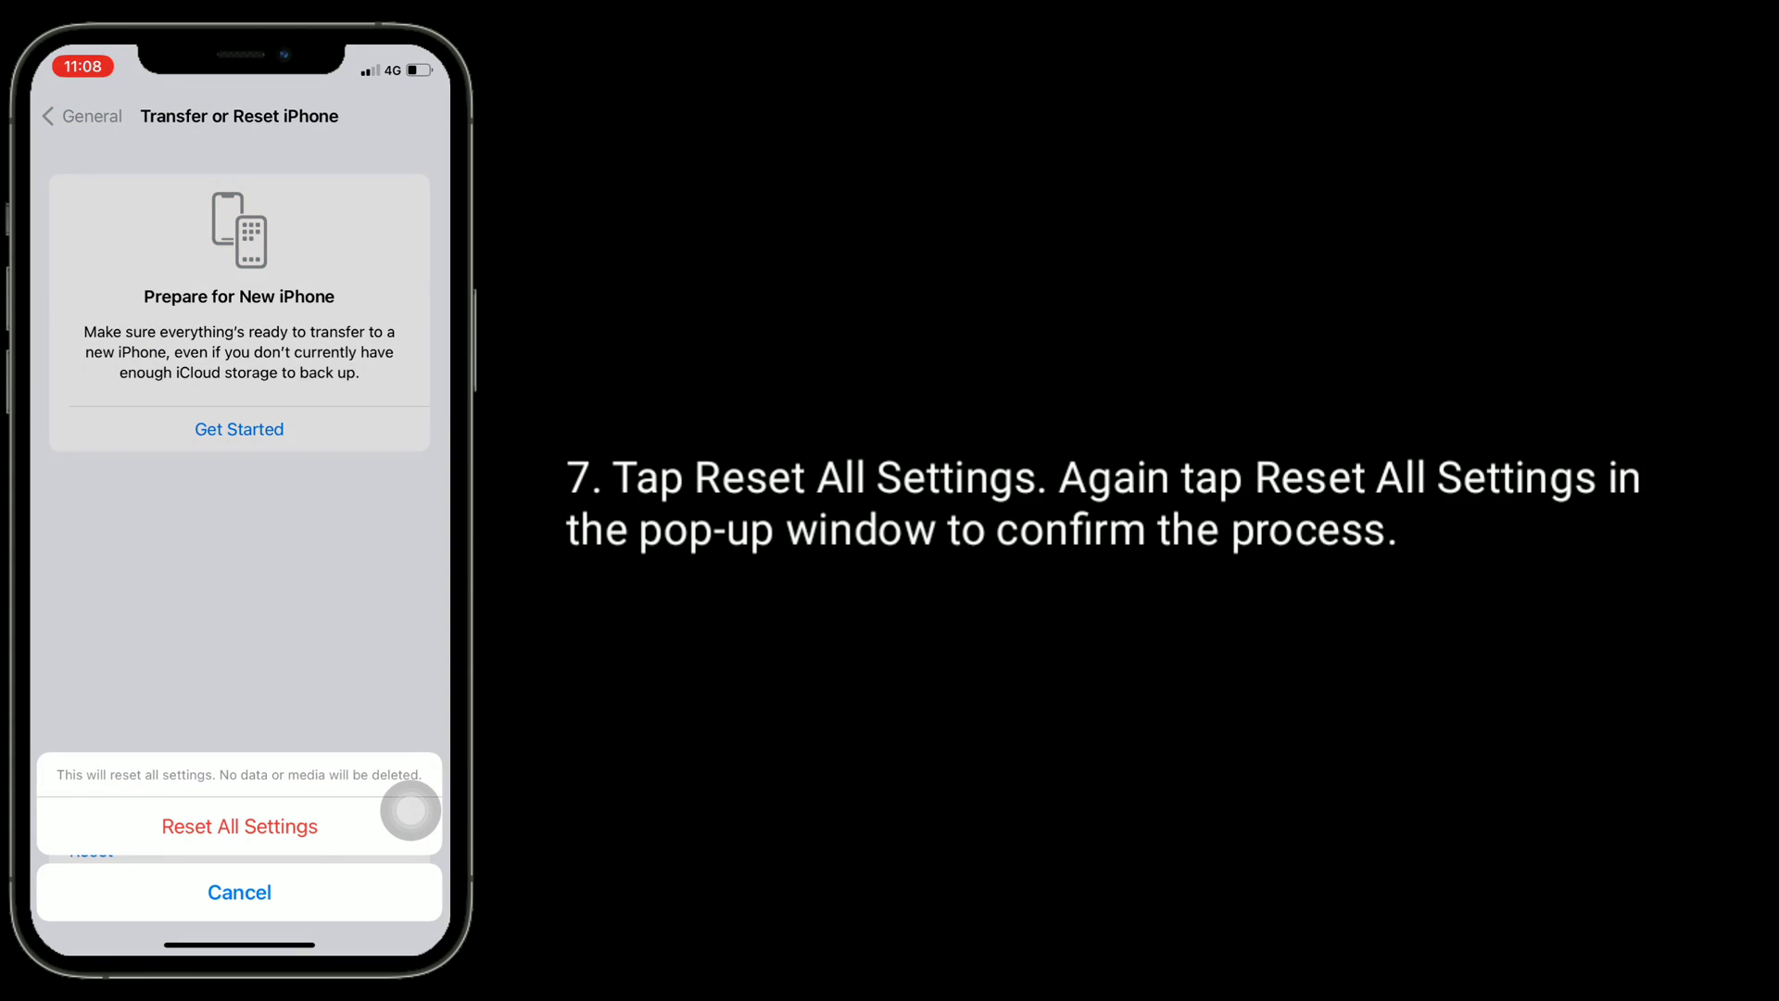
pyautogui.click(239, 827)
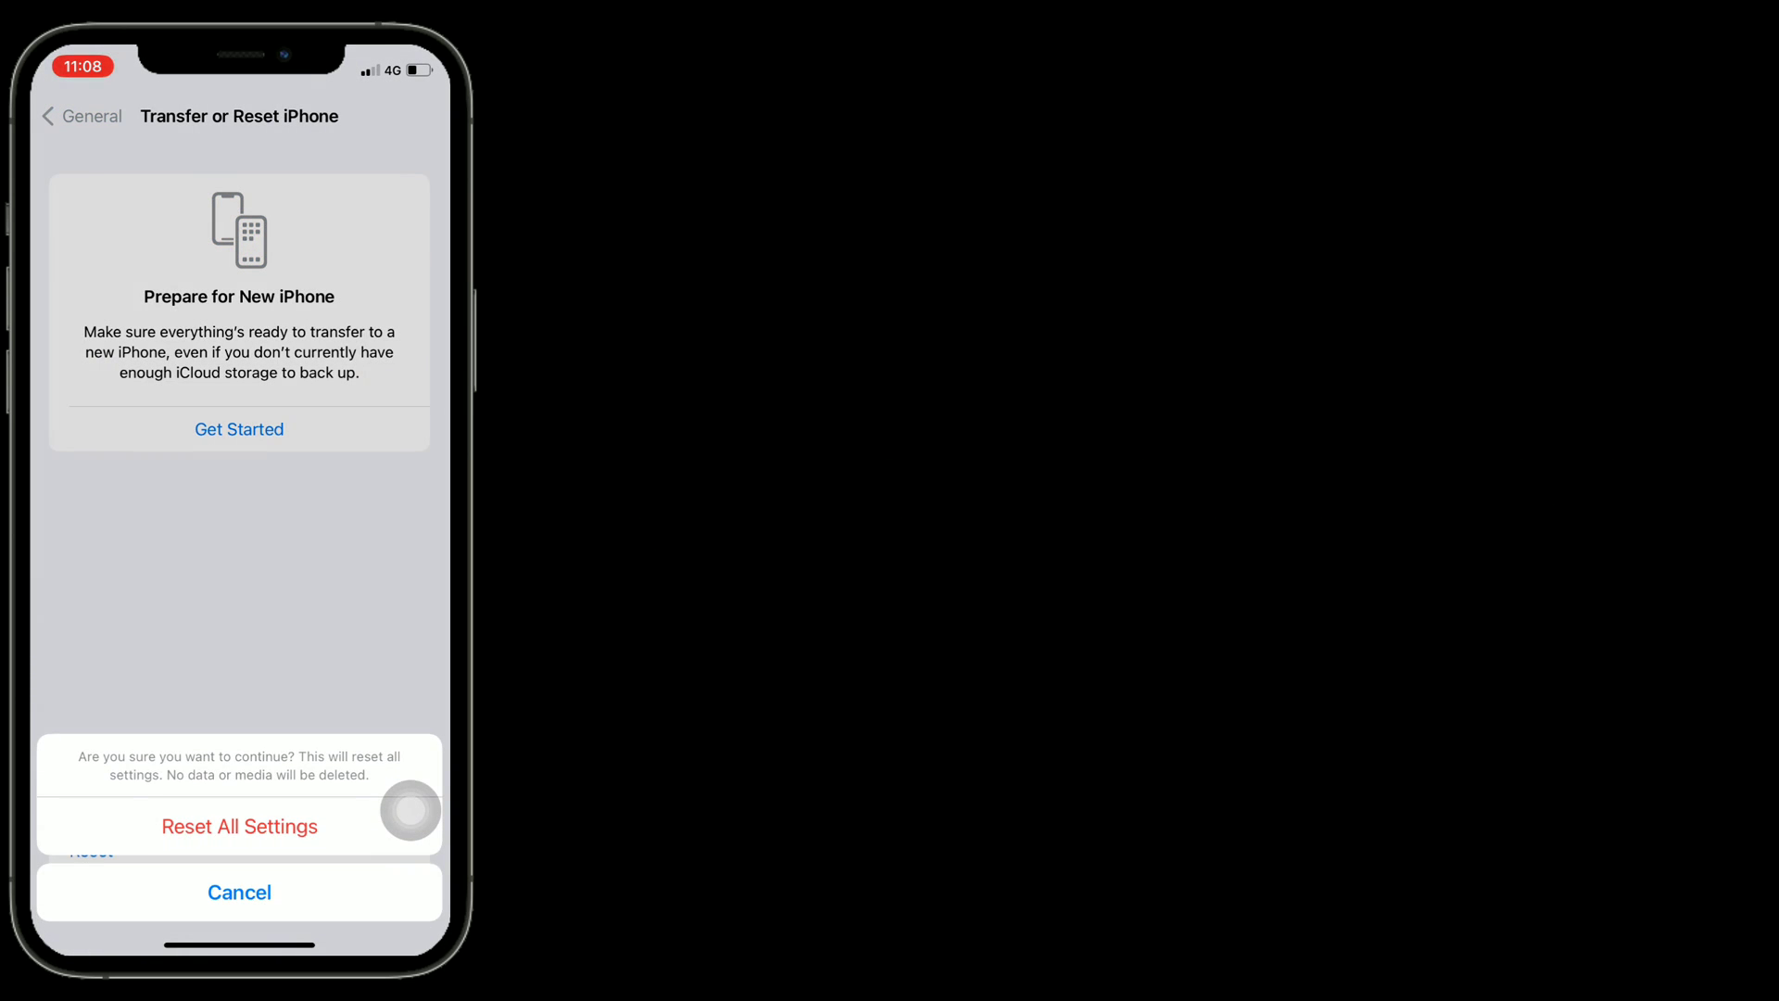
pyautogui.click(239, 826)
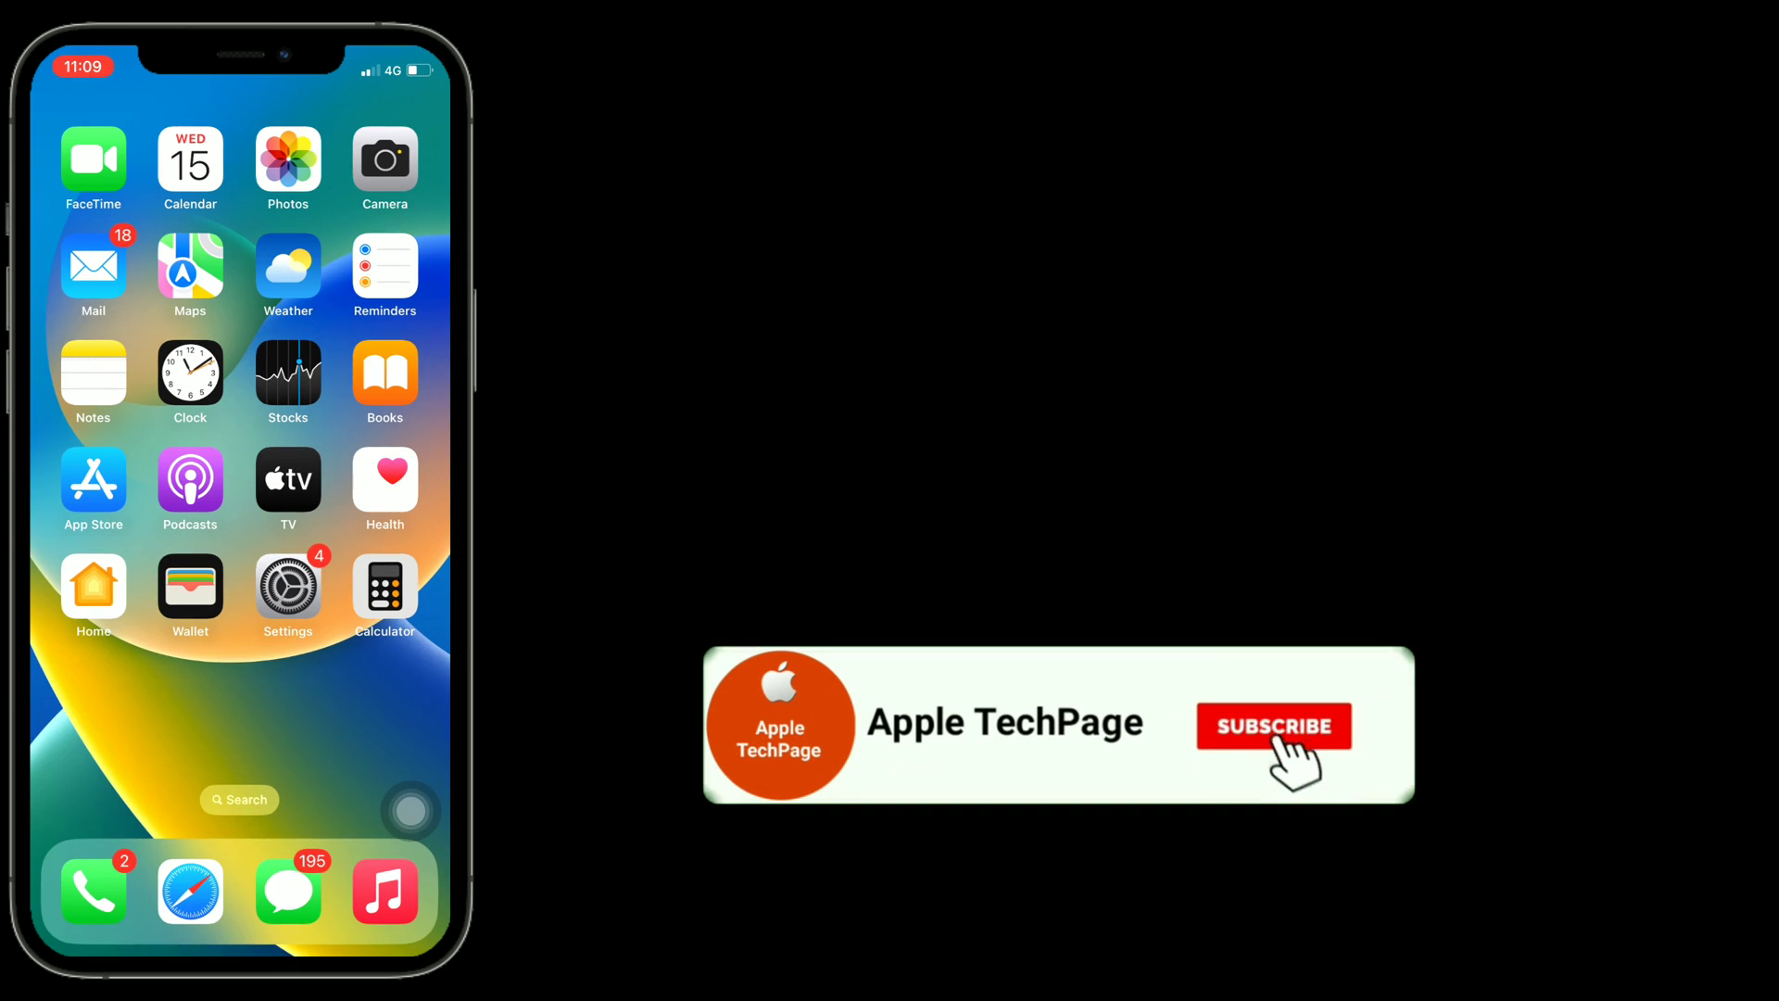
pyautogui.click(1273, 727)
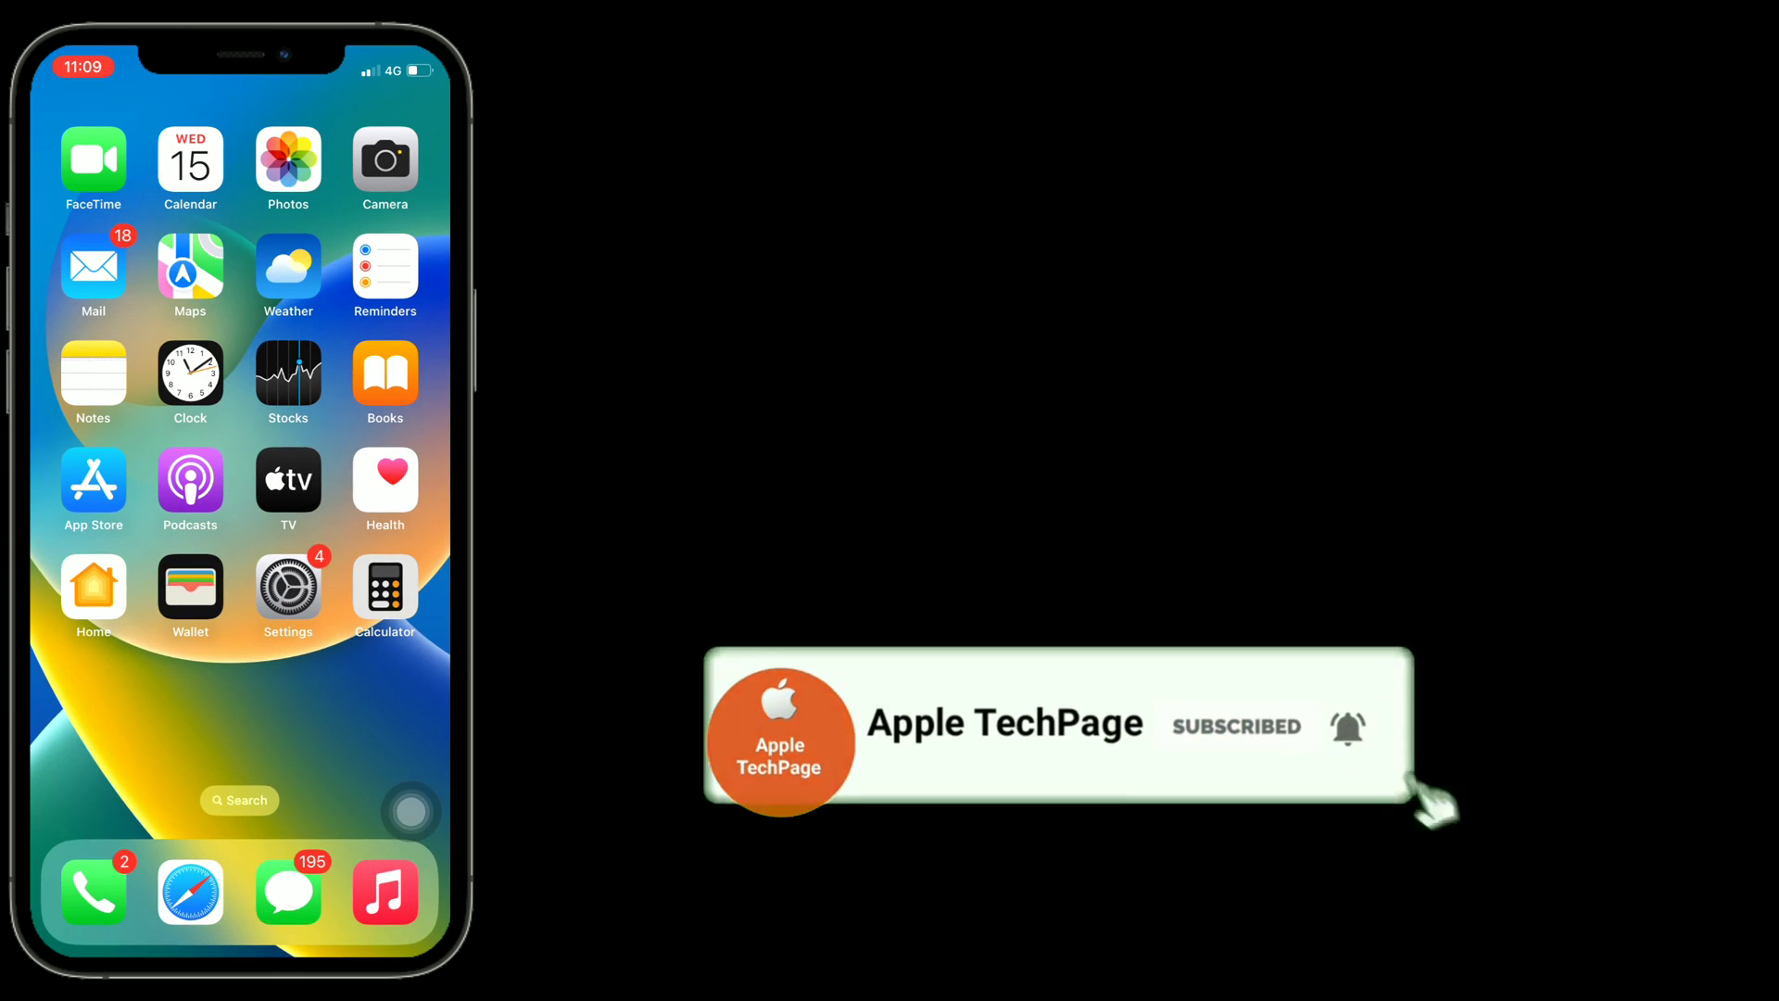